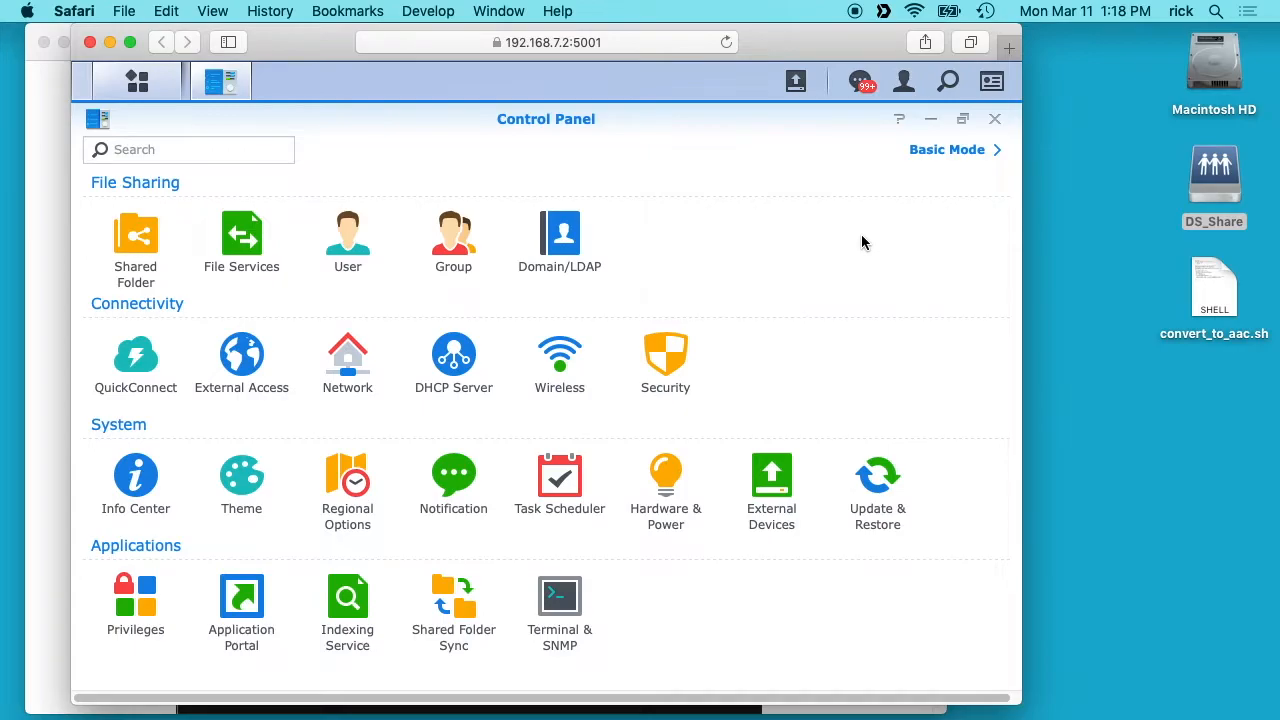
pyautogui.moveTo(725, 84)
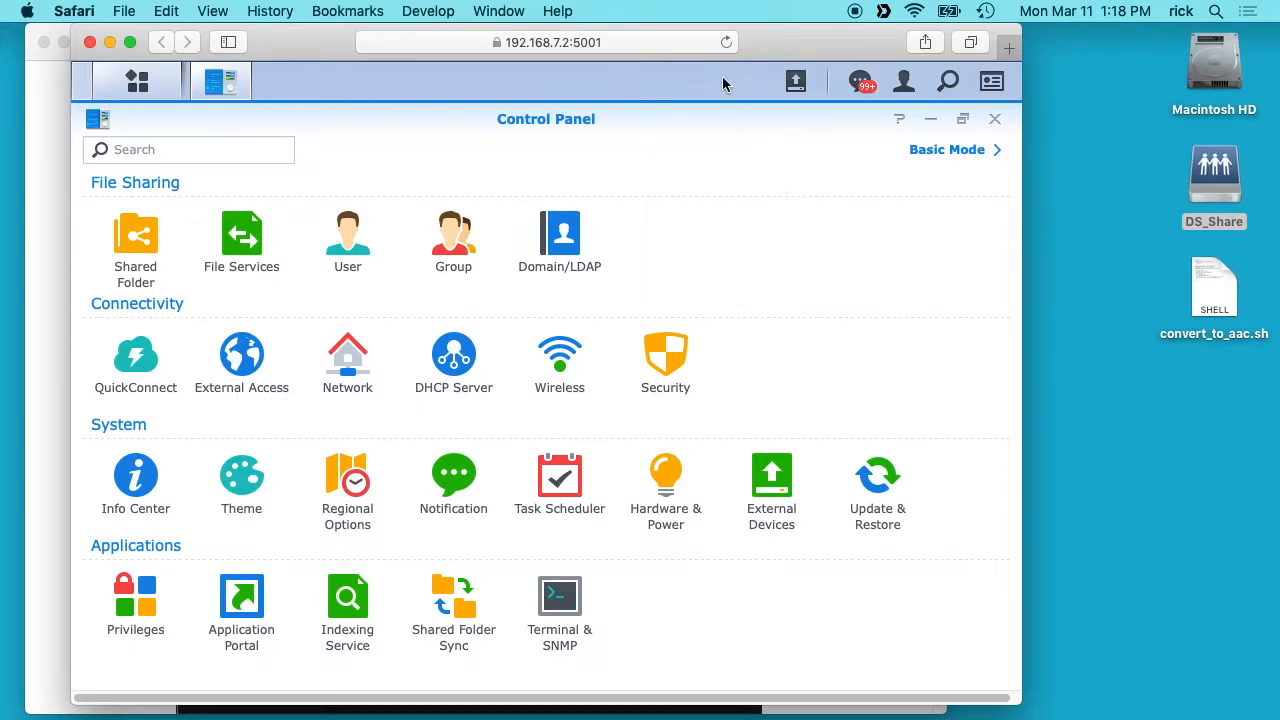
pyautogui.moveTo(715, 203)
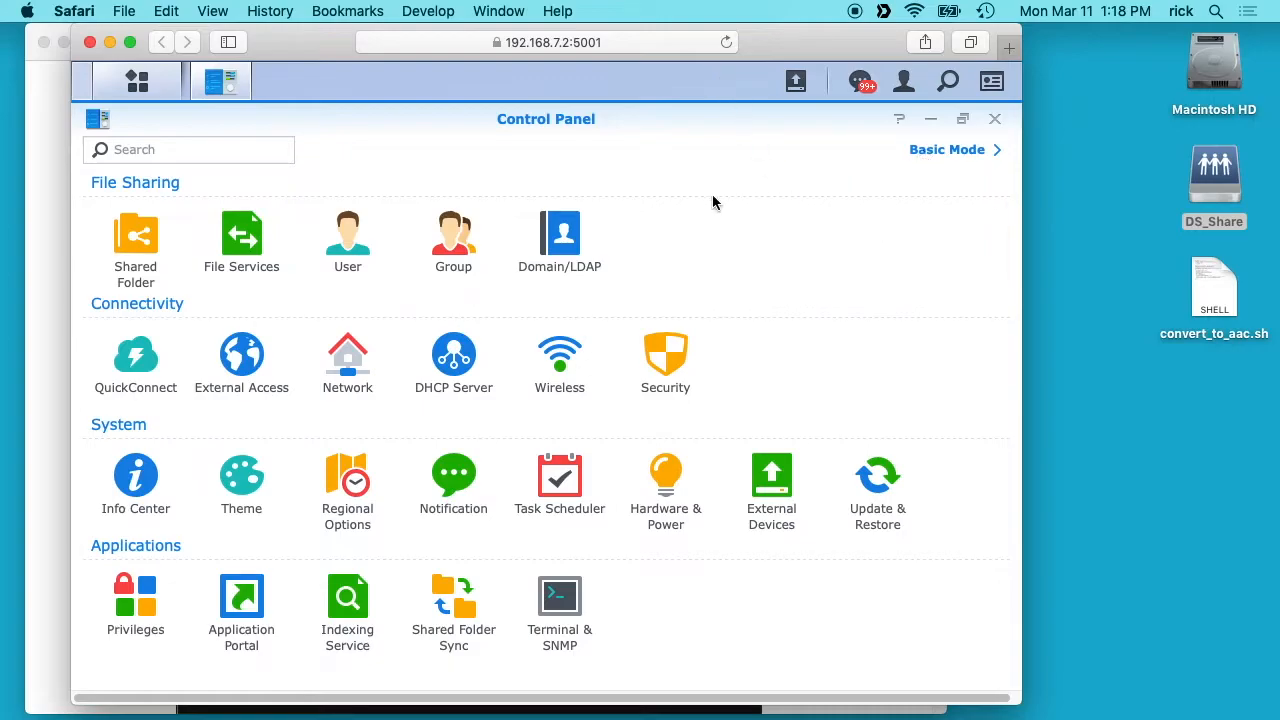
# Step: Toggle Control Panel between Basic and Advanced Mode to reach the Terminal & SNMP settings
pyautogui.click(946, 149)
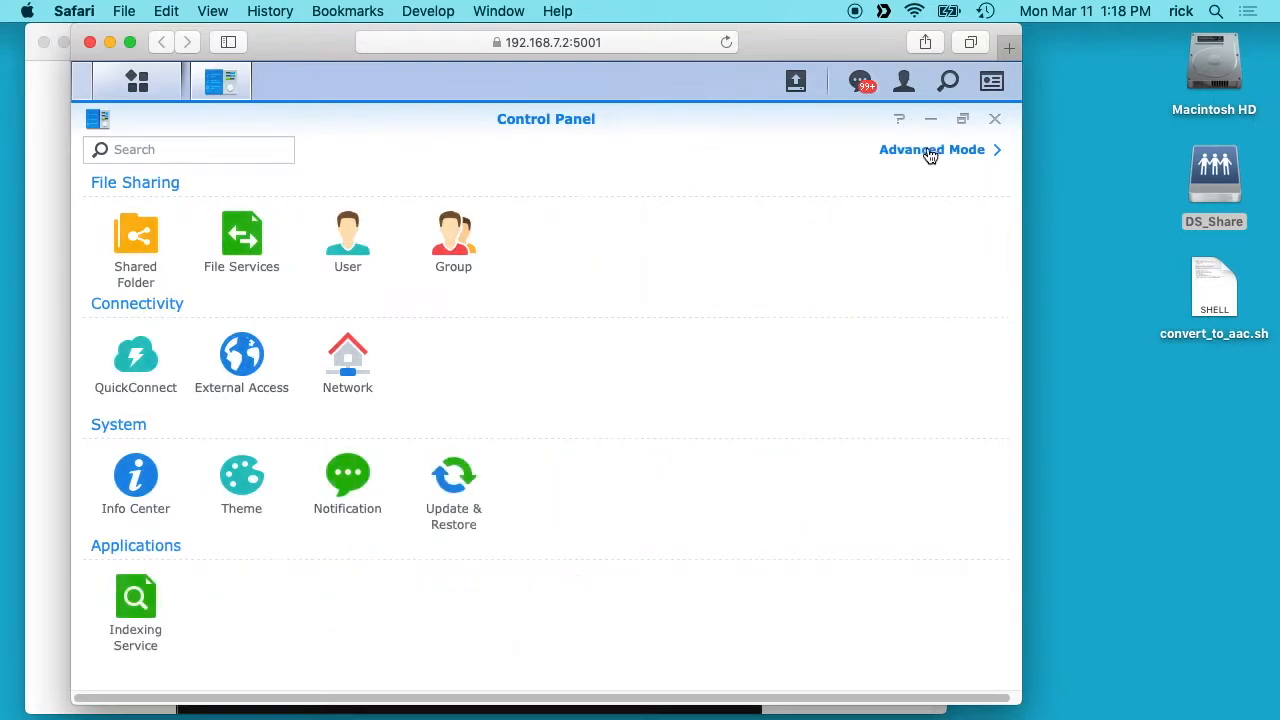
pyautogui.moveTo(924, 151)
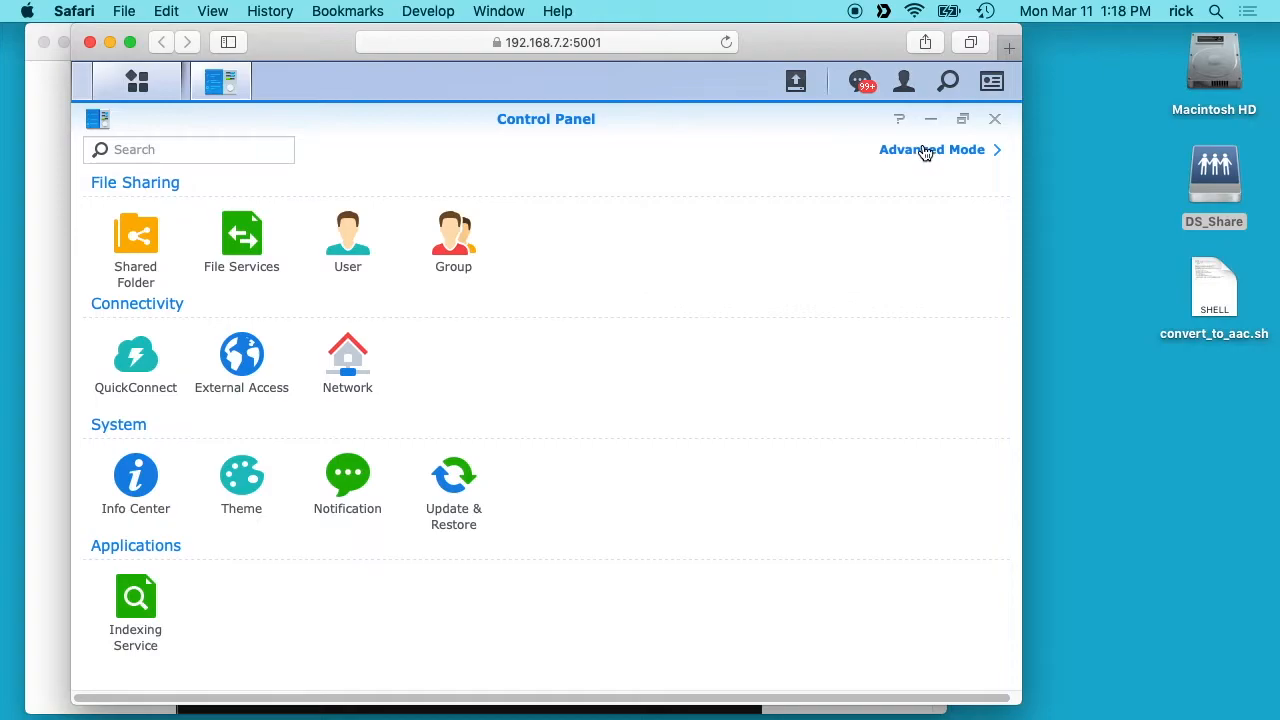
pyautogui.click(931, 149)
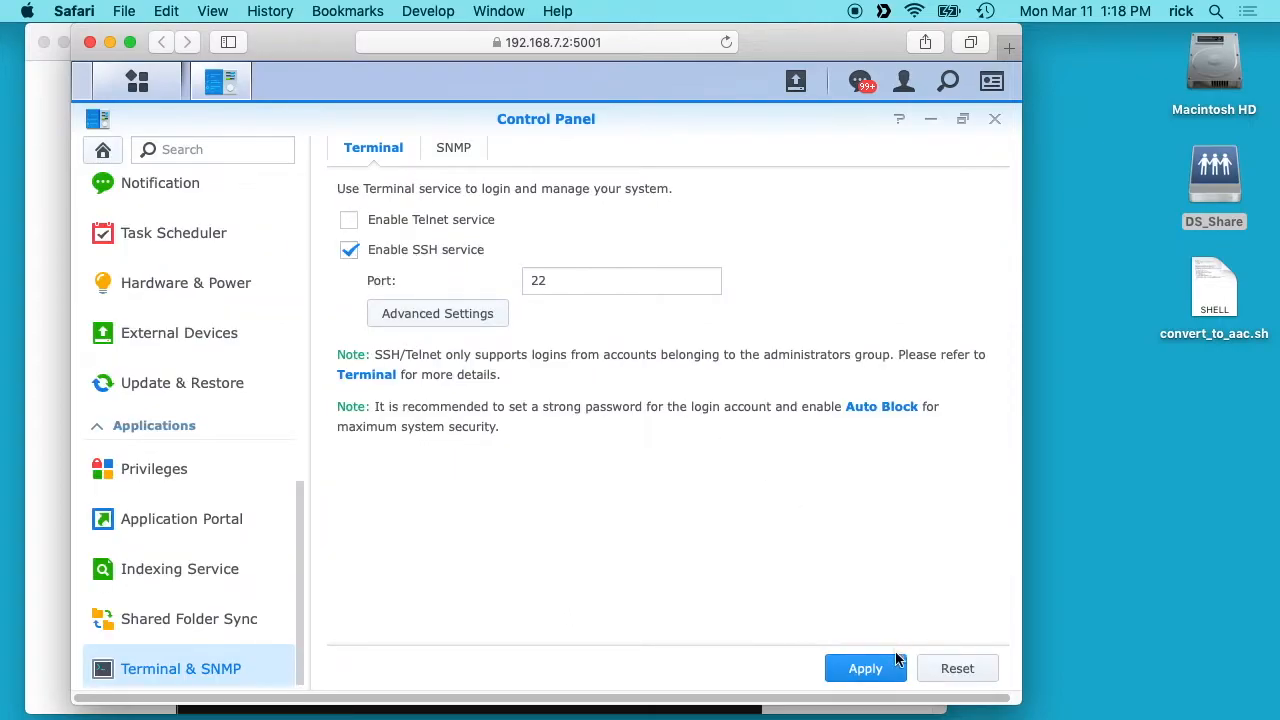
pyautogui.click(995, 118)
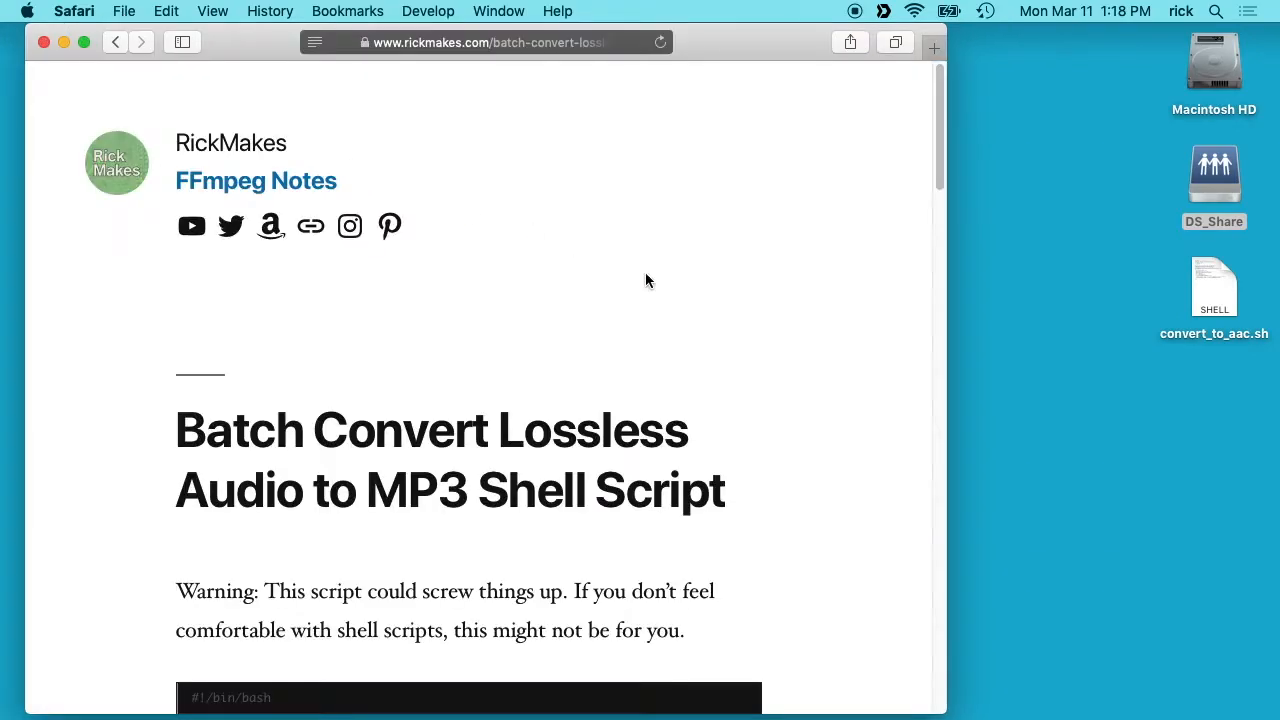
pyautogui.write('terminal')
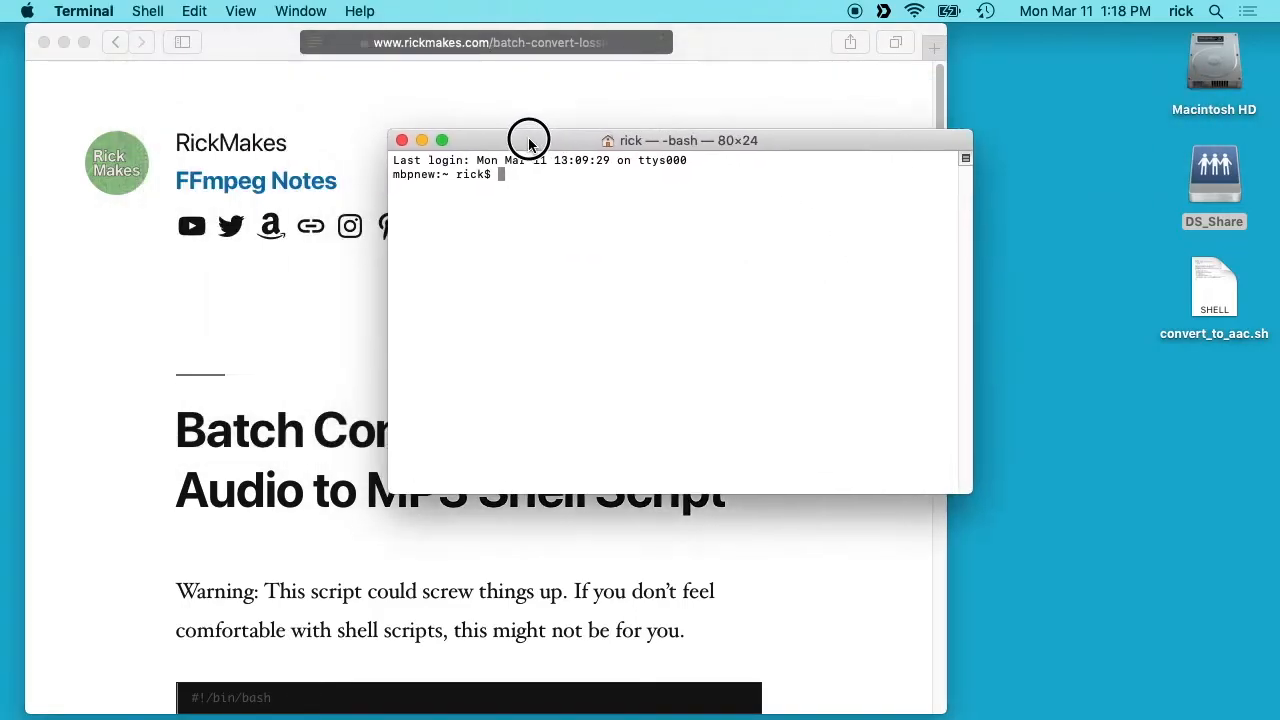
pyautogui.moveTo(530, 140); pyautogui.dragTo(843, 255)
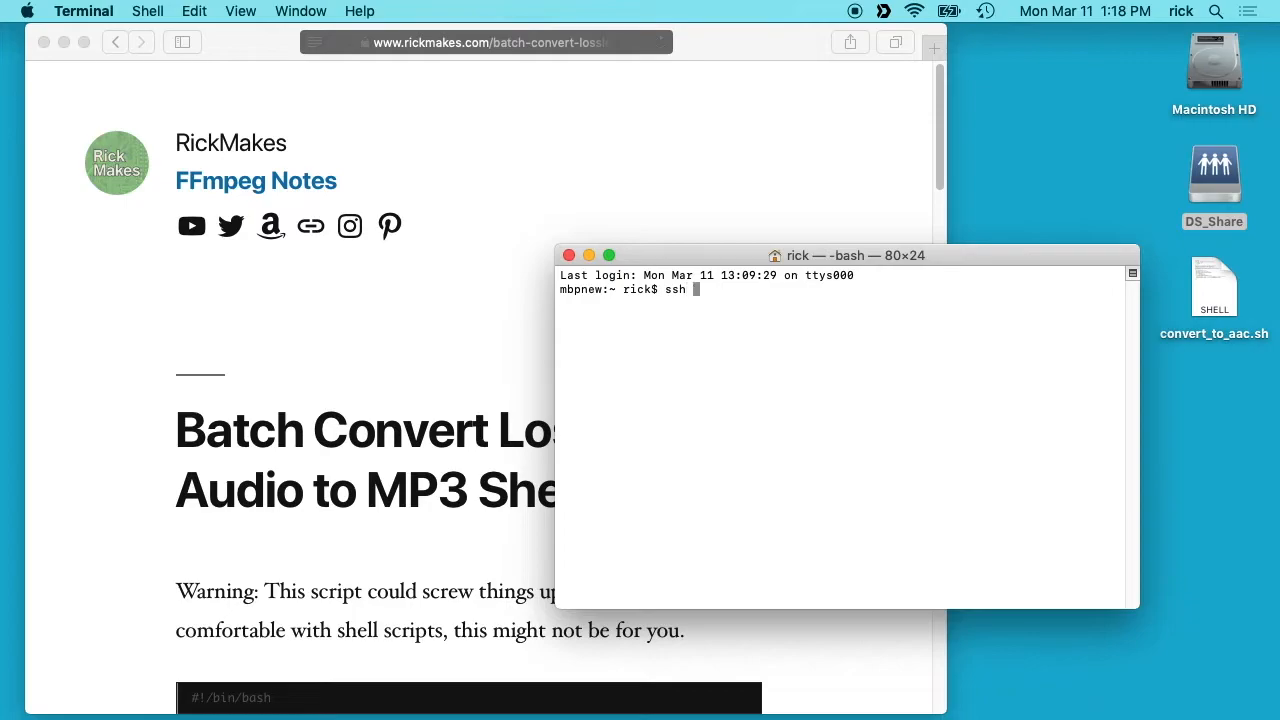
pyautogui.write('rick@192.168.7.2')
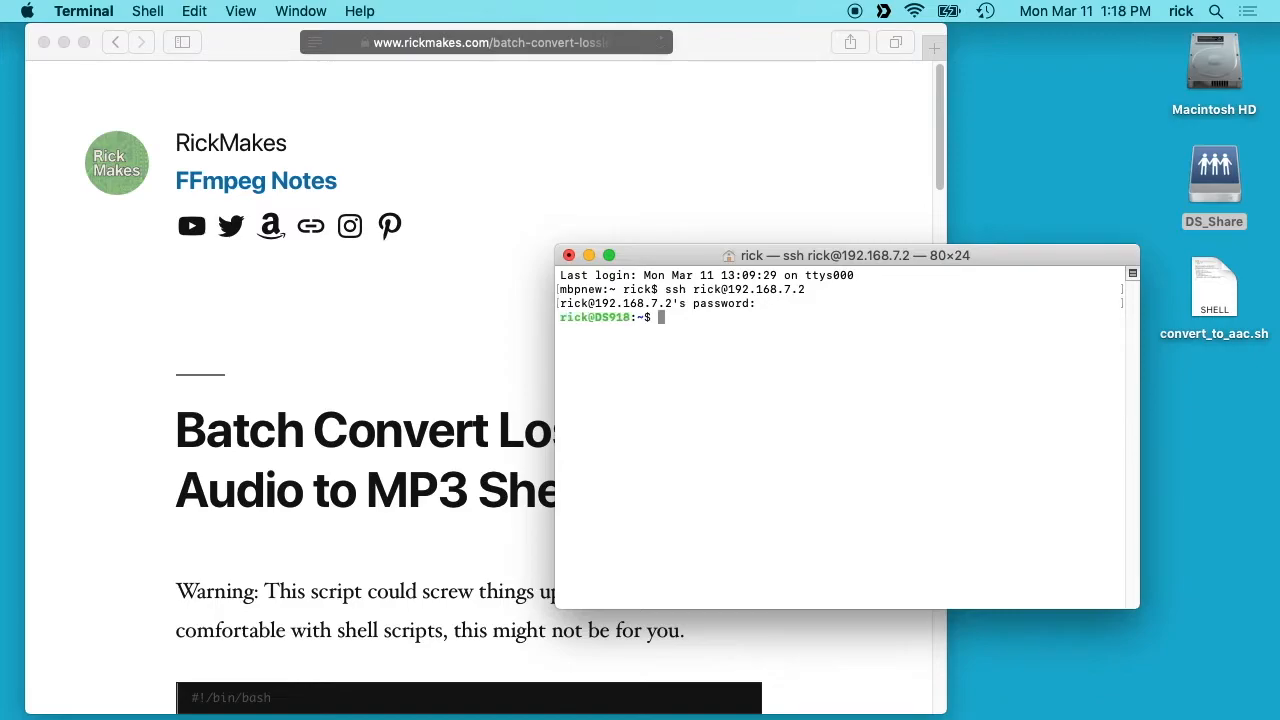
pyautogui.moveTo(770, 256)
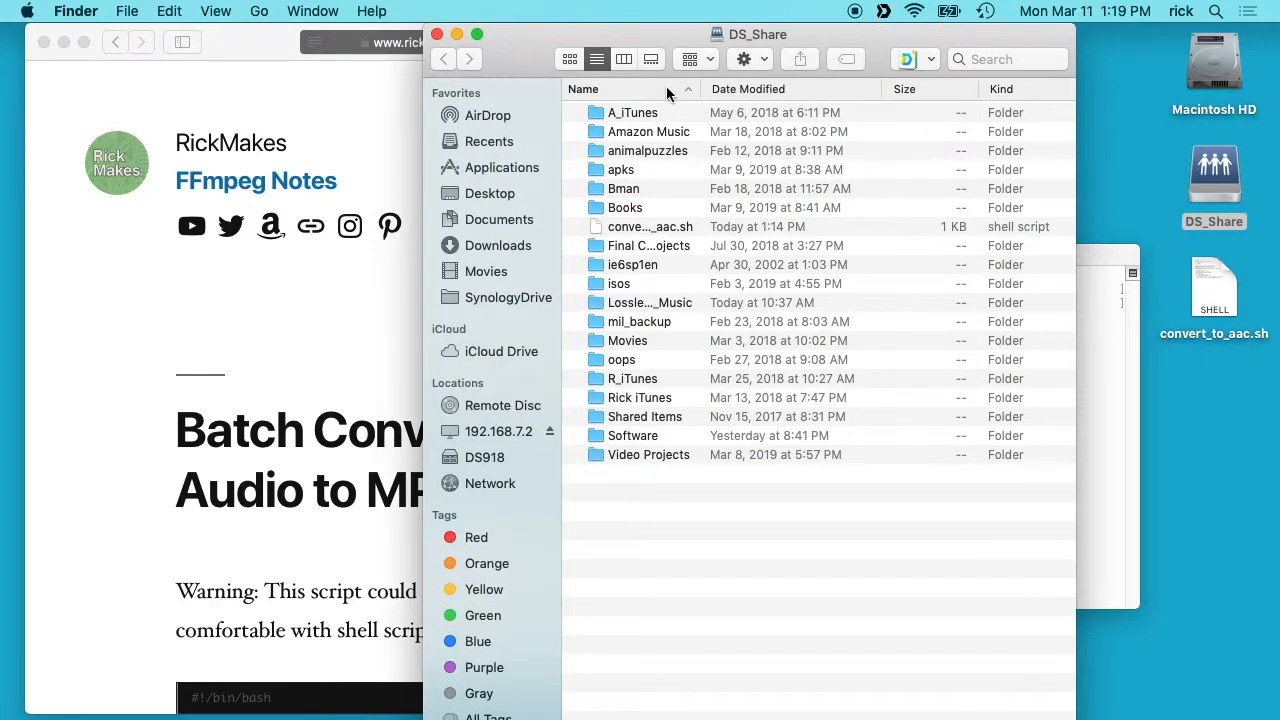
# Step: Open the Lossless_Music folder on DS_Share to see the Ace Of Base album folders
pyautogui.click(651, 302)
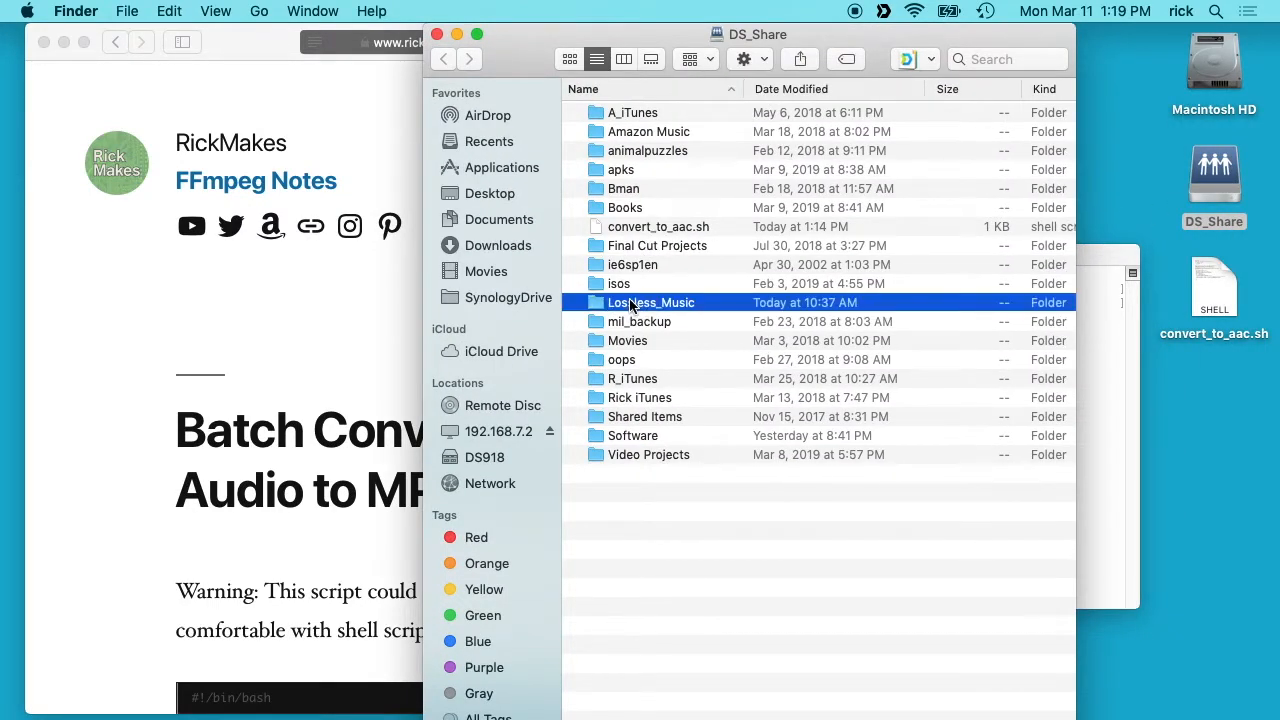
pyautogui.doubleClick(651, 302)
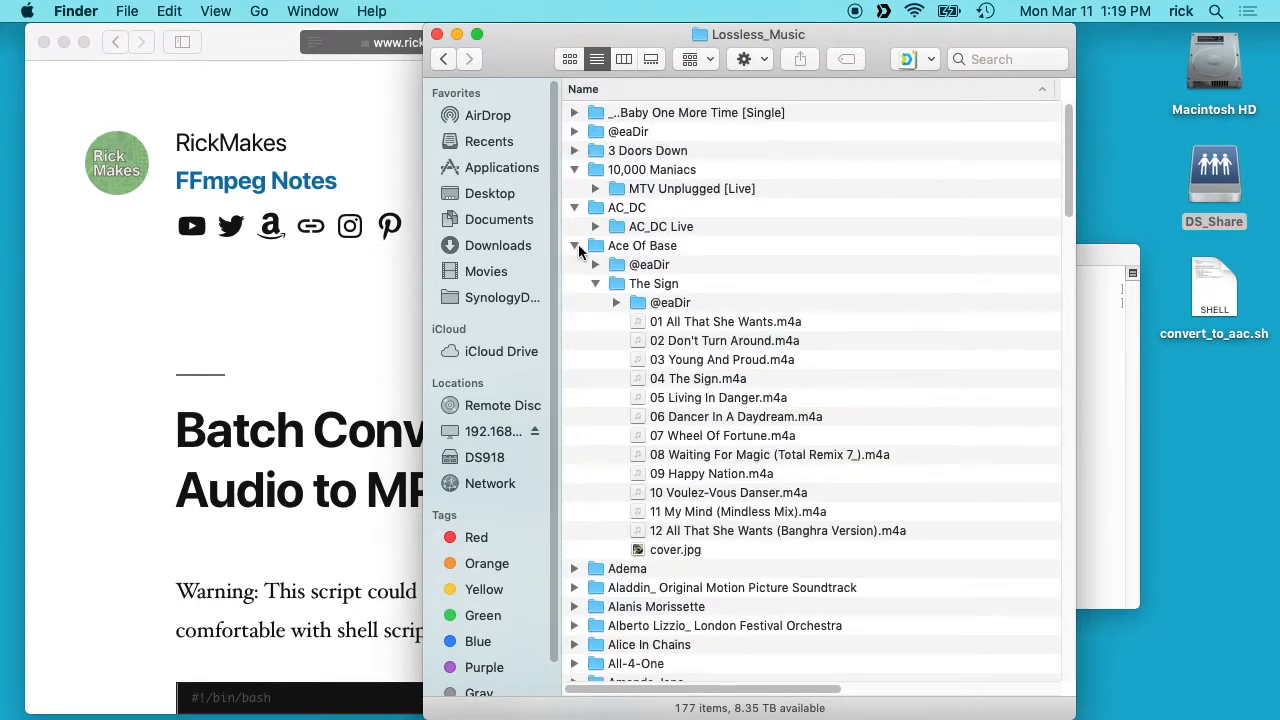
pyautogui.moveTo(883, 333)
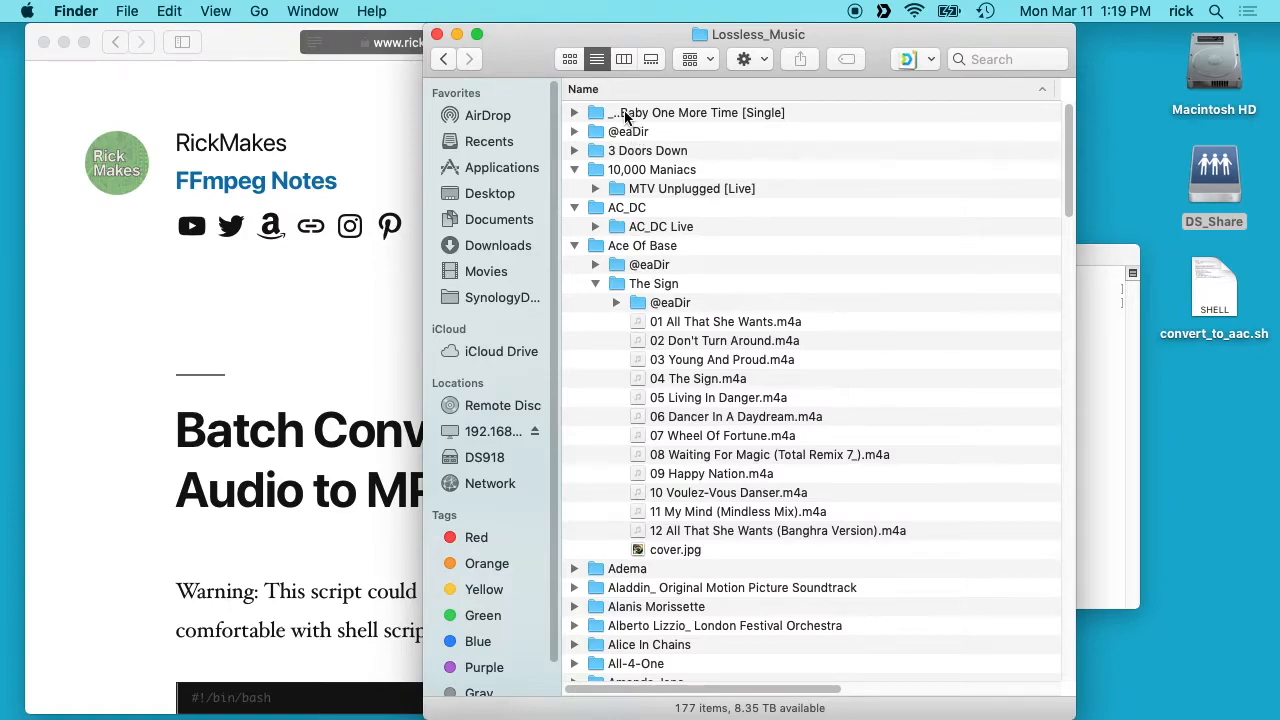
pyautogui.moveTo(530, 118)
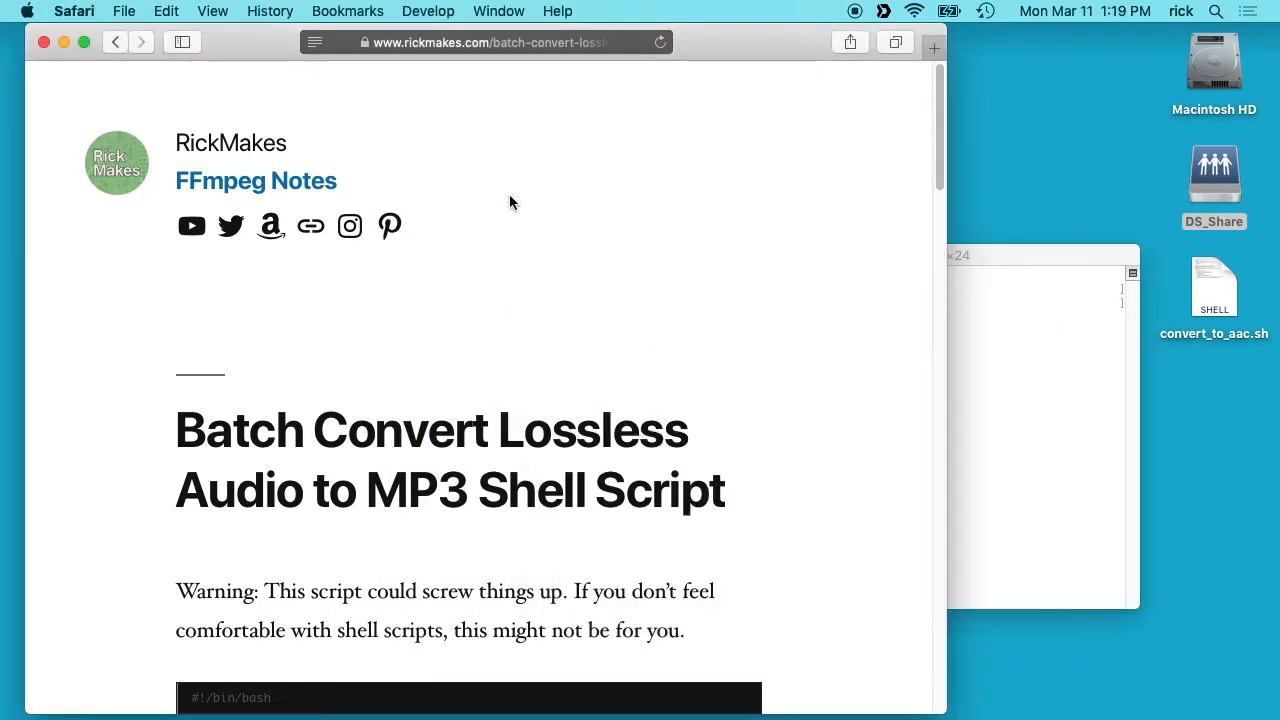
# Step: Scroll the RickMakes article down to the end of its ffmpeg conversion script
pyautogui.scroll(-3)
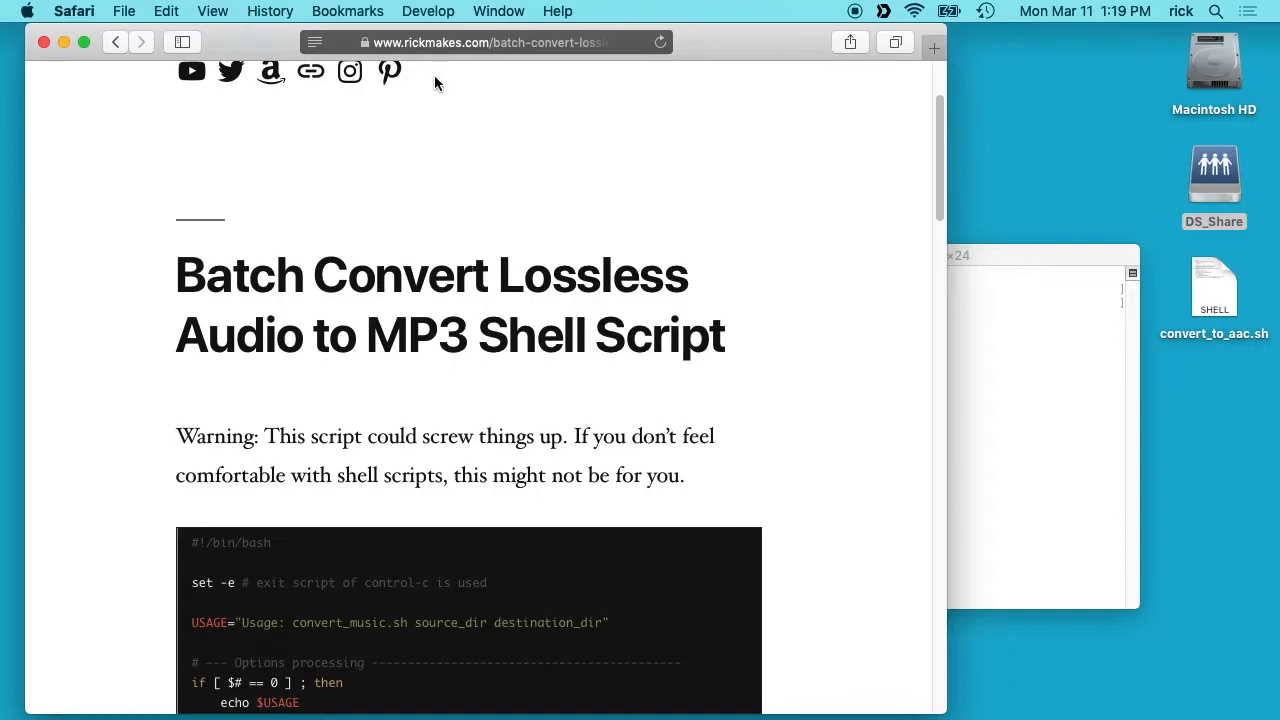
pyautogui.scroll(-3)
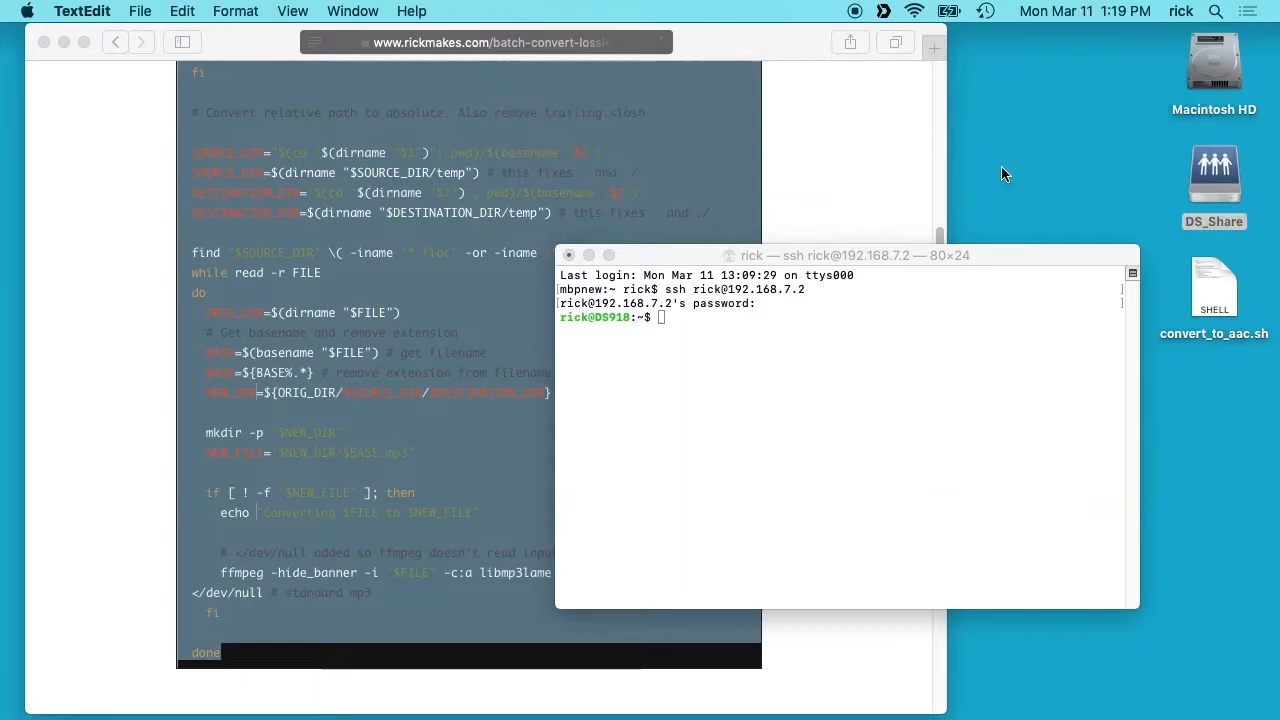
# Step: Paste the script into a new TextEdit document and save it as convert_to_mp3.sh on the Desktop
pyautogui.click(139, 11)
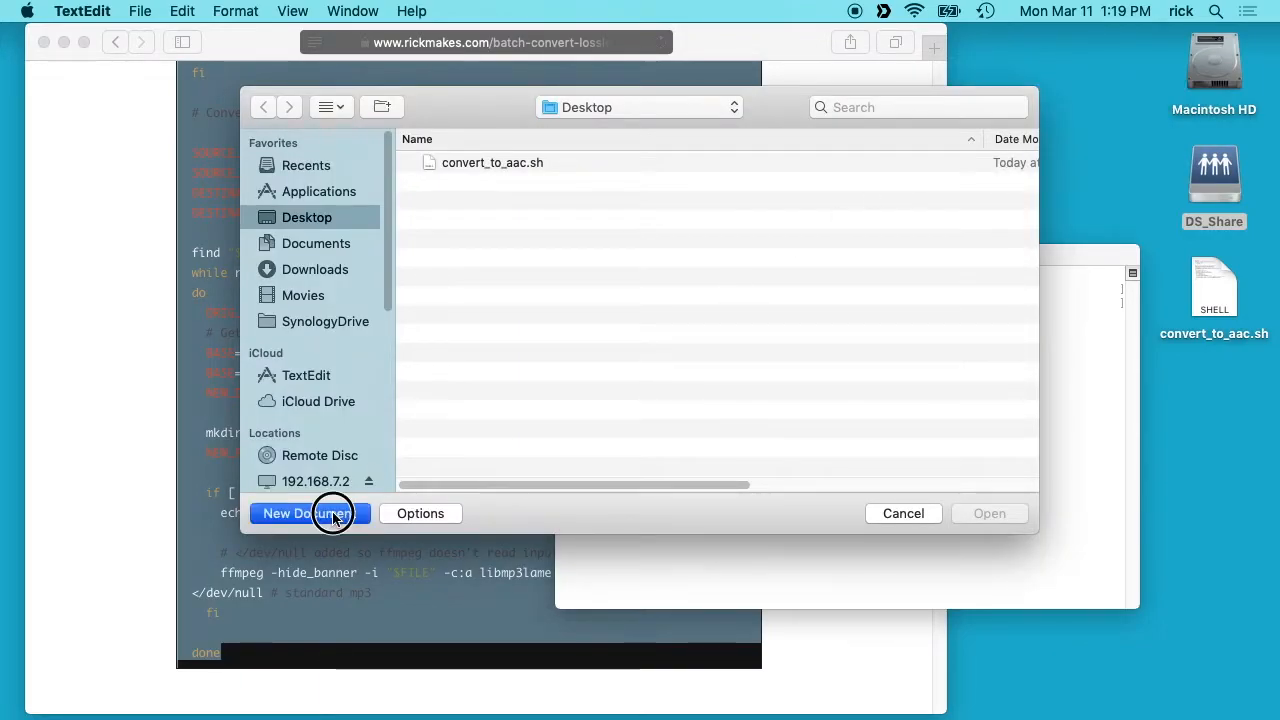
pyautogui.click(310, 513)
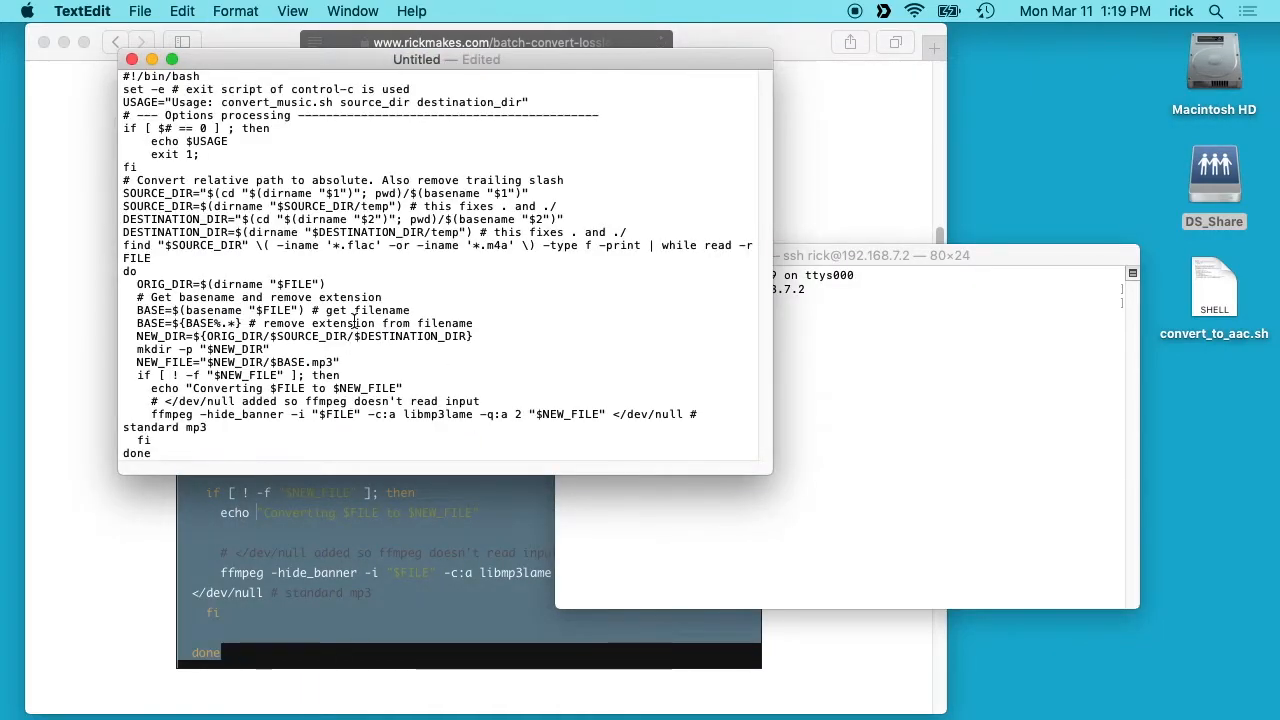
pyautogui.press('cmd+s')
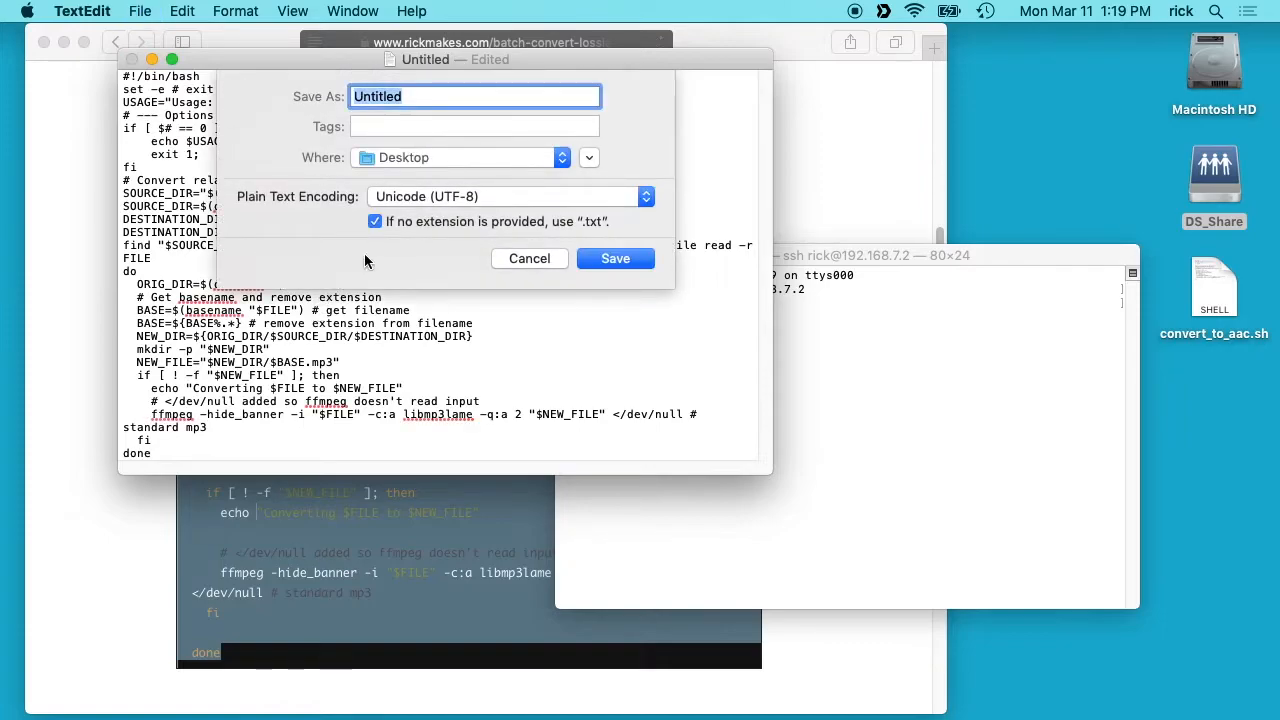
pyautogui.write('convert_to_mp')
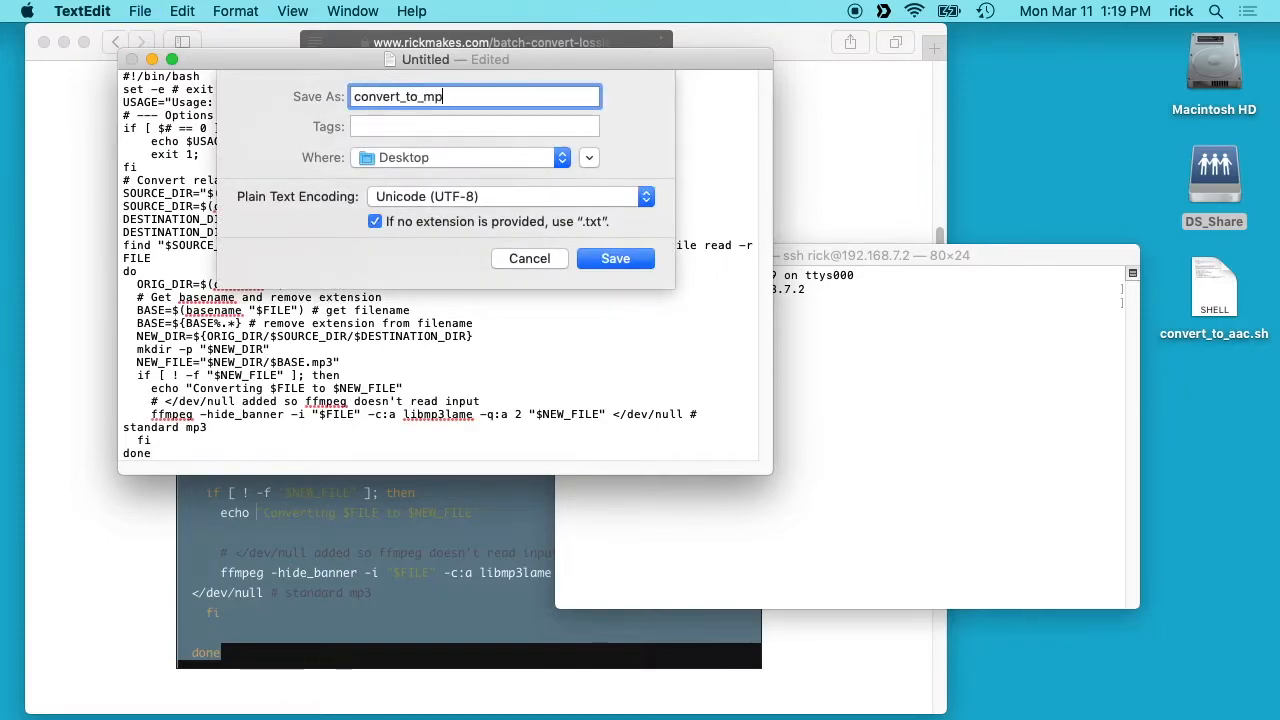
pyautogui.write('3.sh')
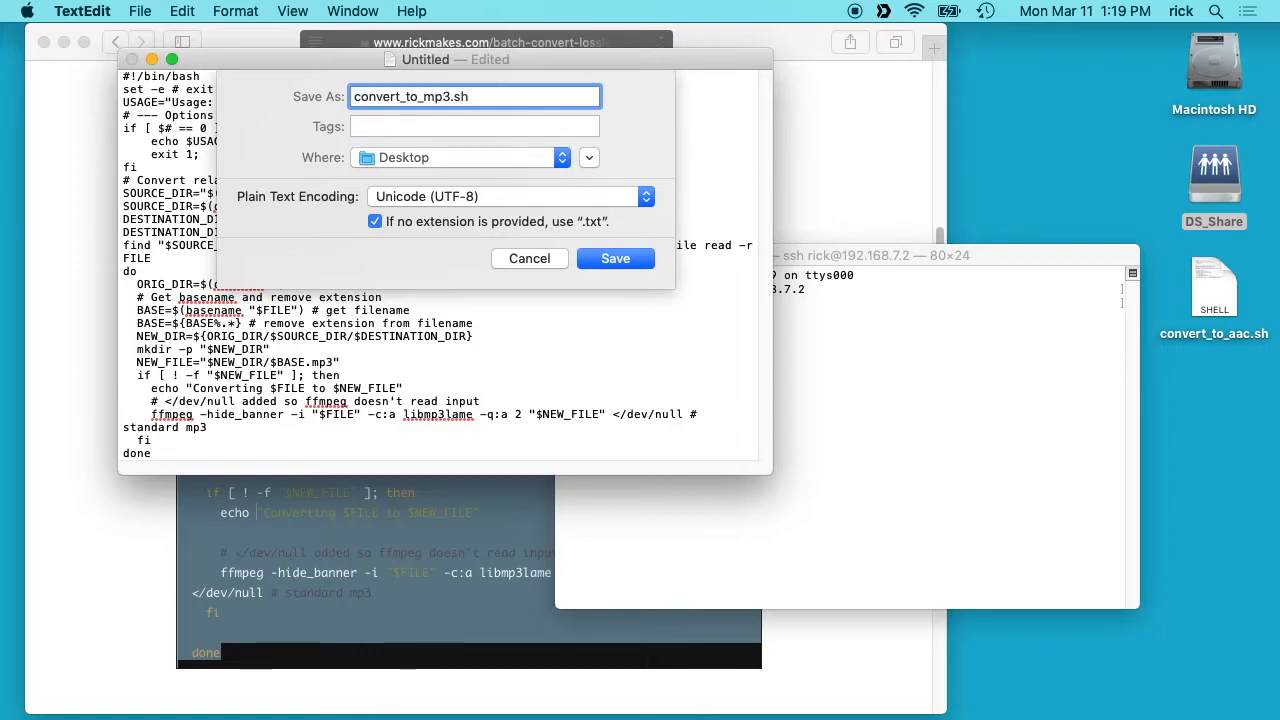
pyautogui.click(615, 258)
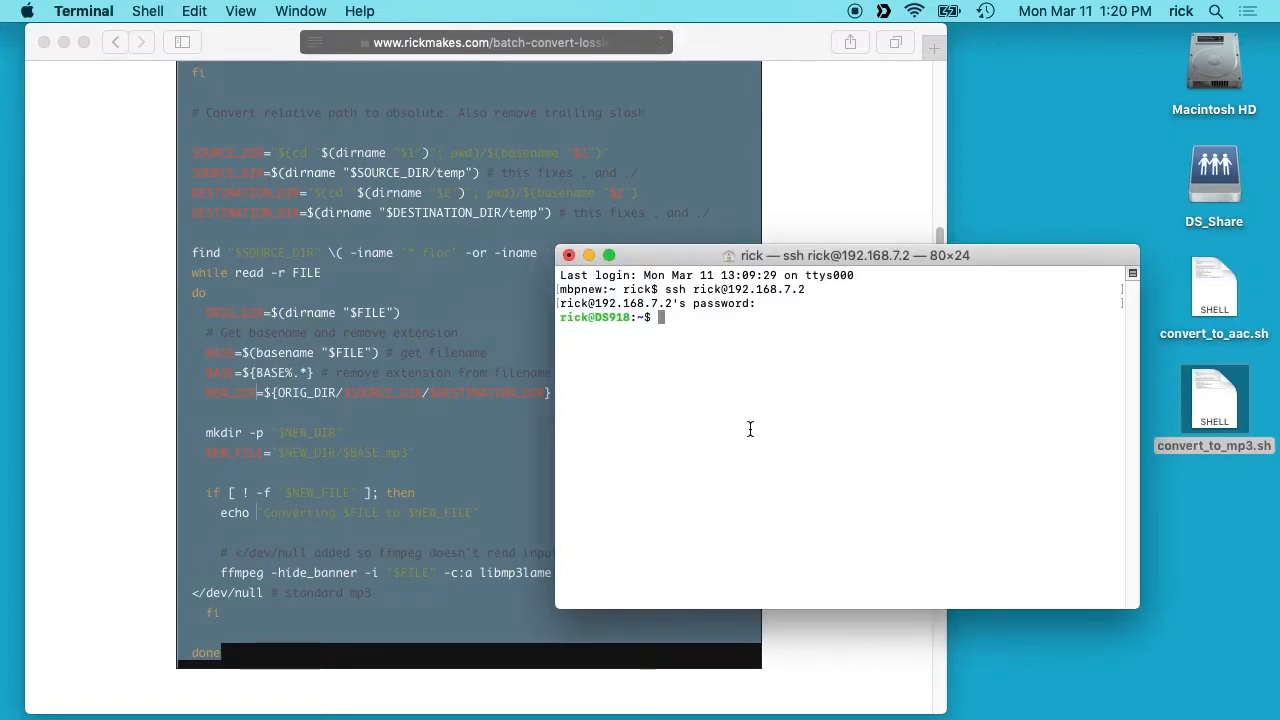
# Step: cd to /volume1/DS_Share, grep the listing for Lossless_Music and mkdir MP3
pyautogui.write('cd /')
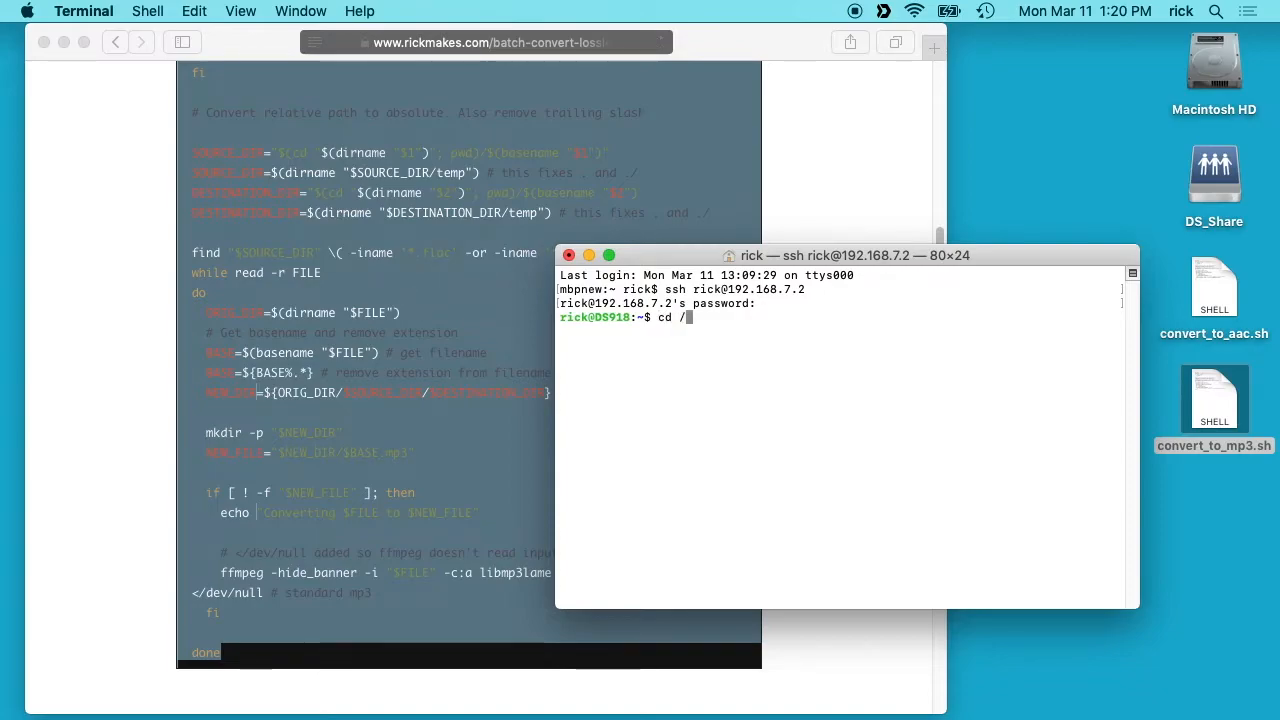
pyautogui.write('volume1/')
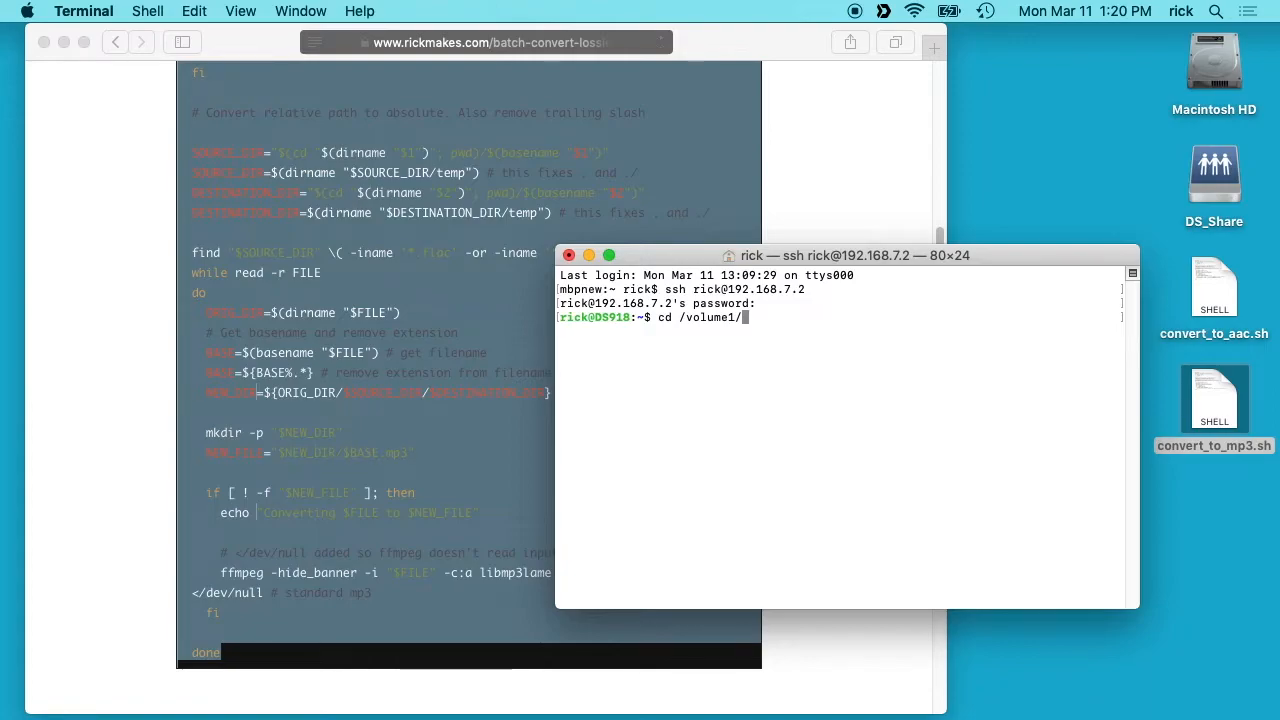
pyautogui.write('DS_Share/')
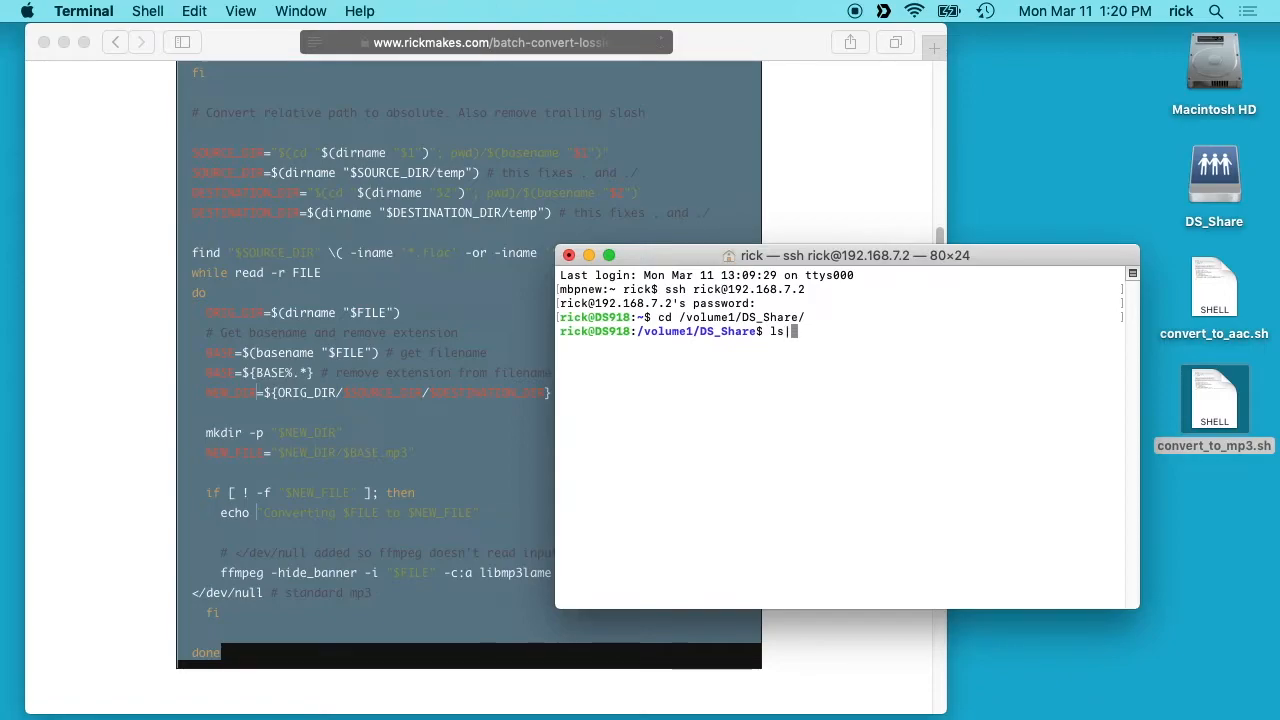
pyautogui.write('|grep Loss')
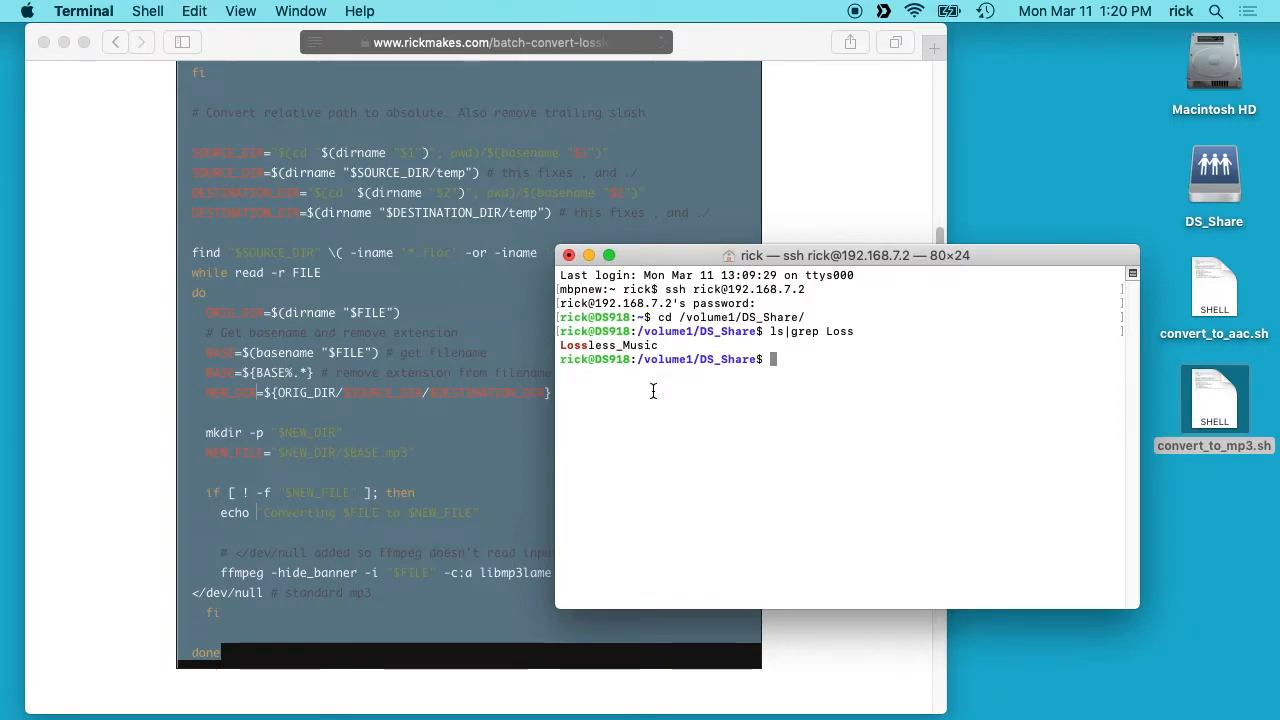
pyautogui.write('mkdir MP3')
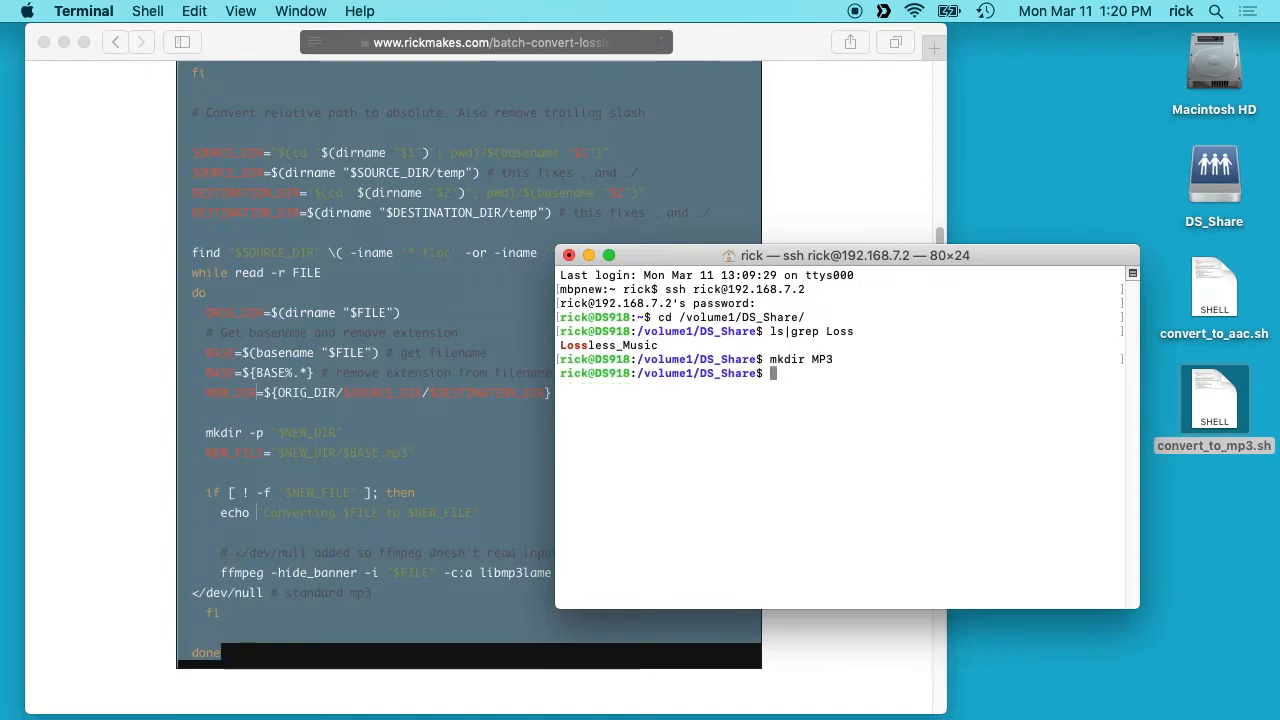
# Step: sudo chmod +x convert_to_mp3.sh, then run it without arguments to print its usage
pyautogui.write('suo')
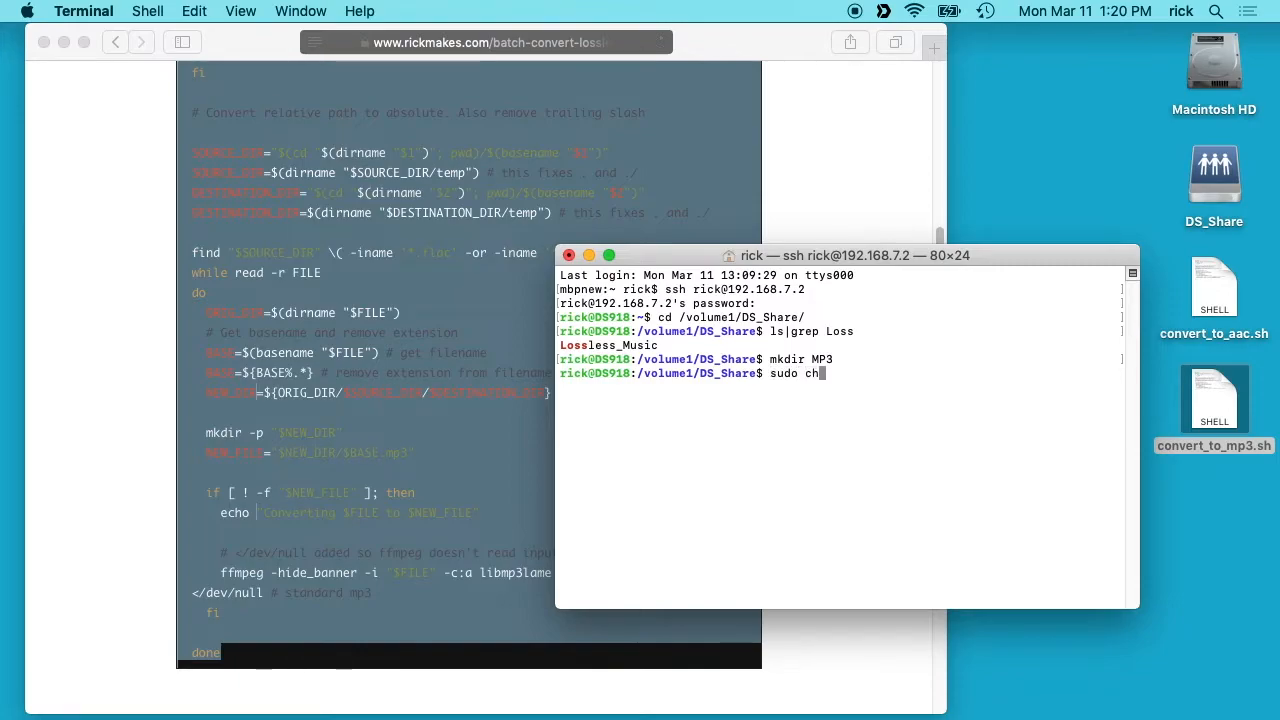
pyautogui.write('mod')
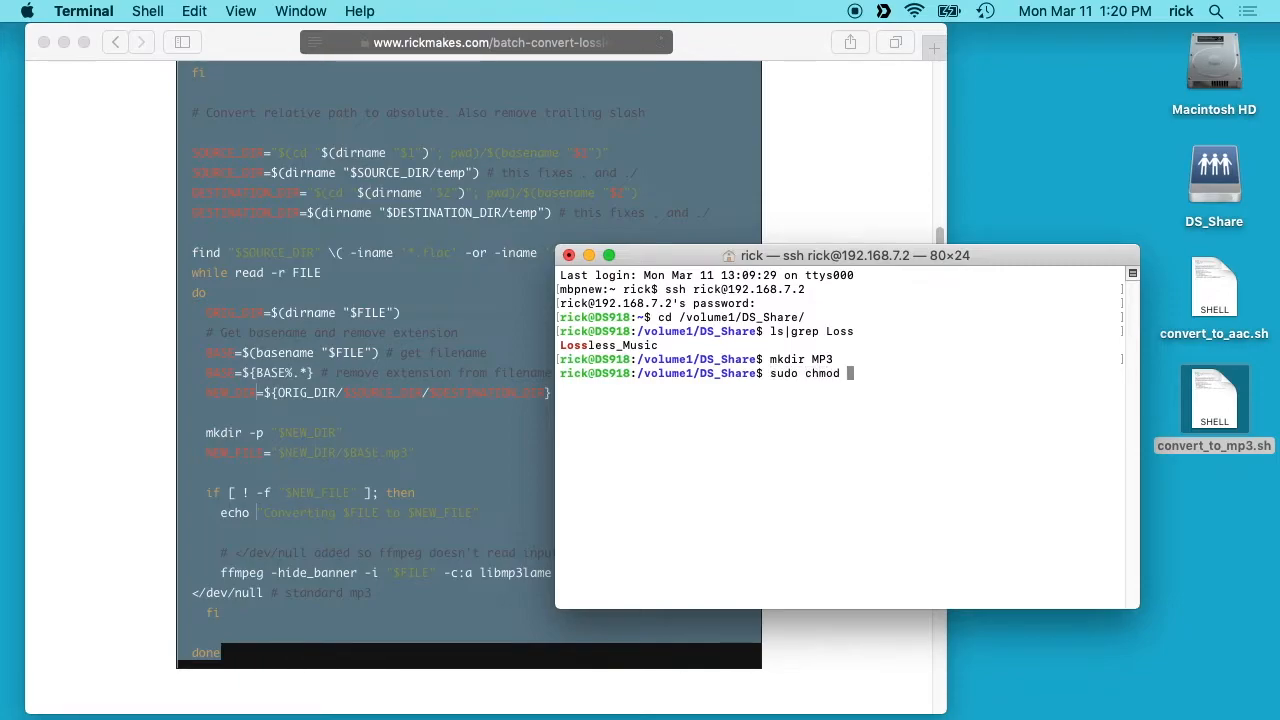
pyautogui.write('+x convert_to_')
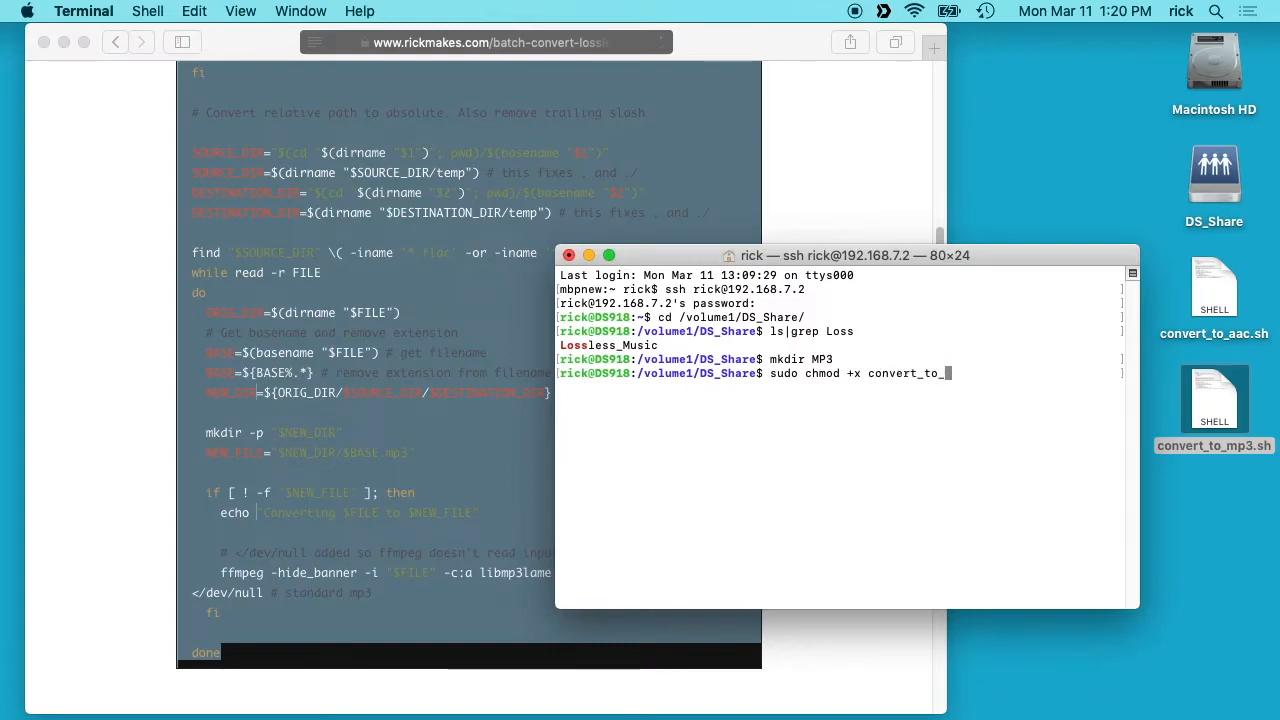
pyautogui.write('mp3.sh')
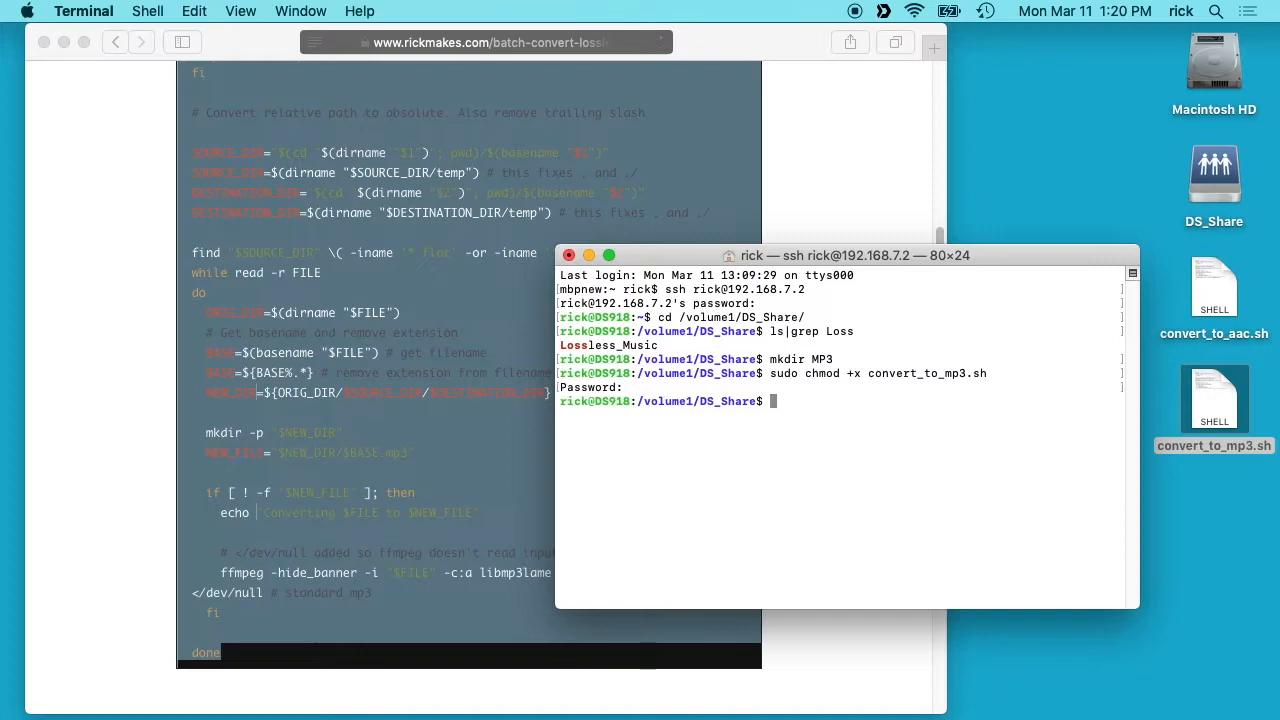
pyautogui.write('./convert_to_mp3.sh')
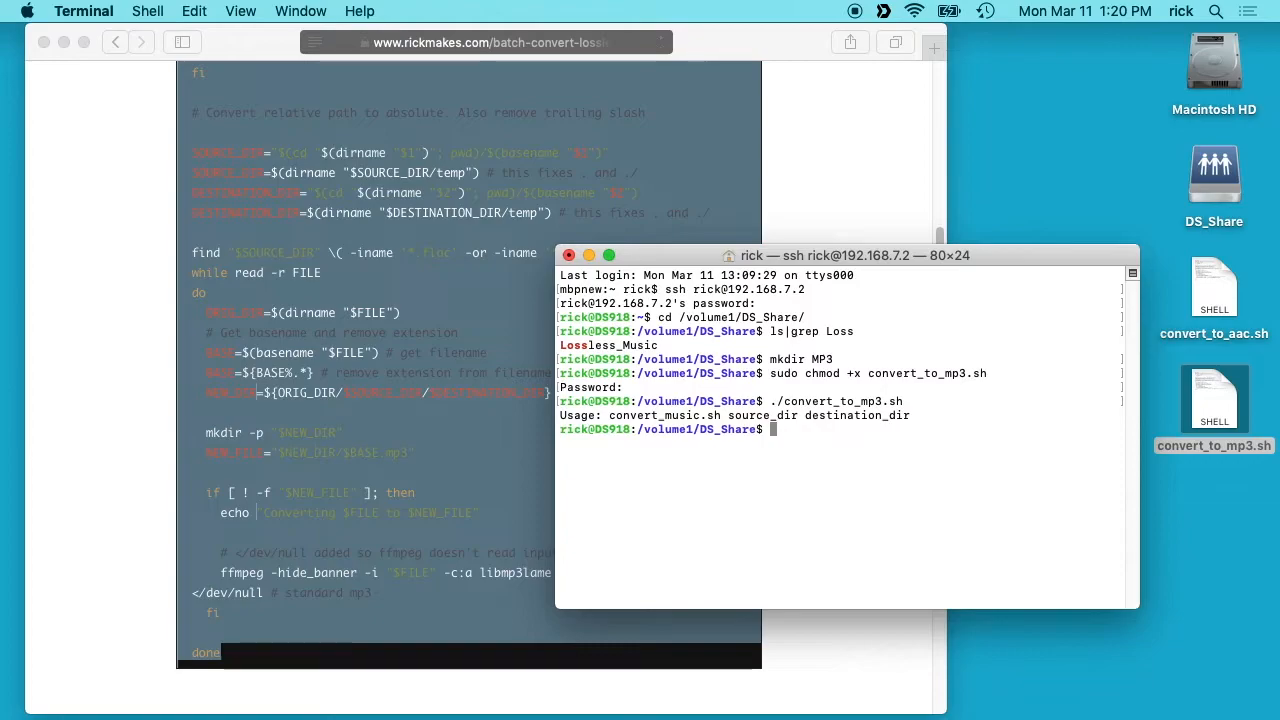
# Step: Run ./convert_to_mp3.sh Lossless_Music/ MP3/ so ffmpeg starts encoding the library to MP3
pyautogui.write('./convert_to_mp3.sh Lossless_Music/')
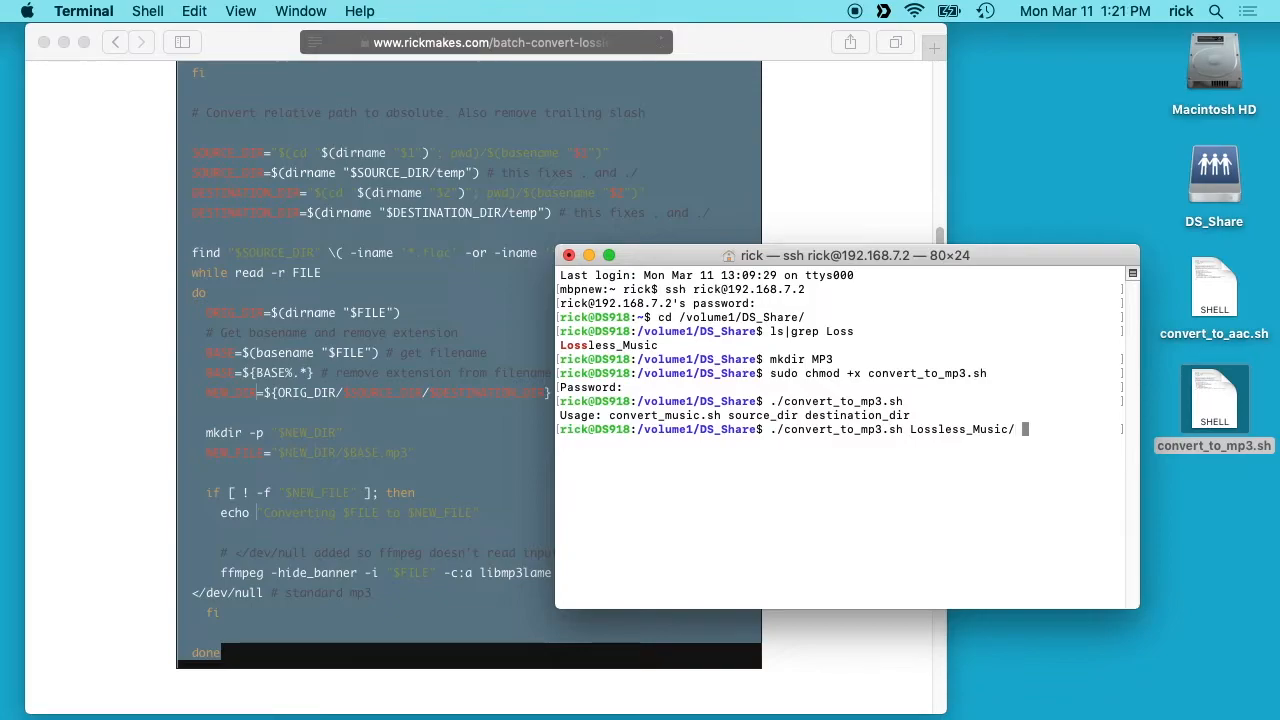
pyautogui.write('MP3/')
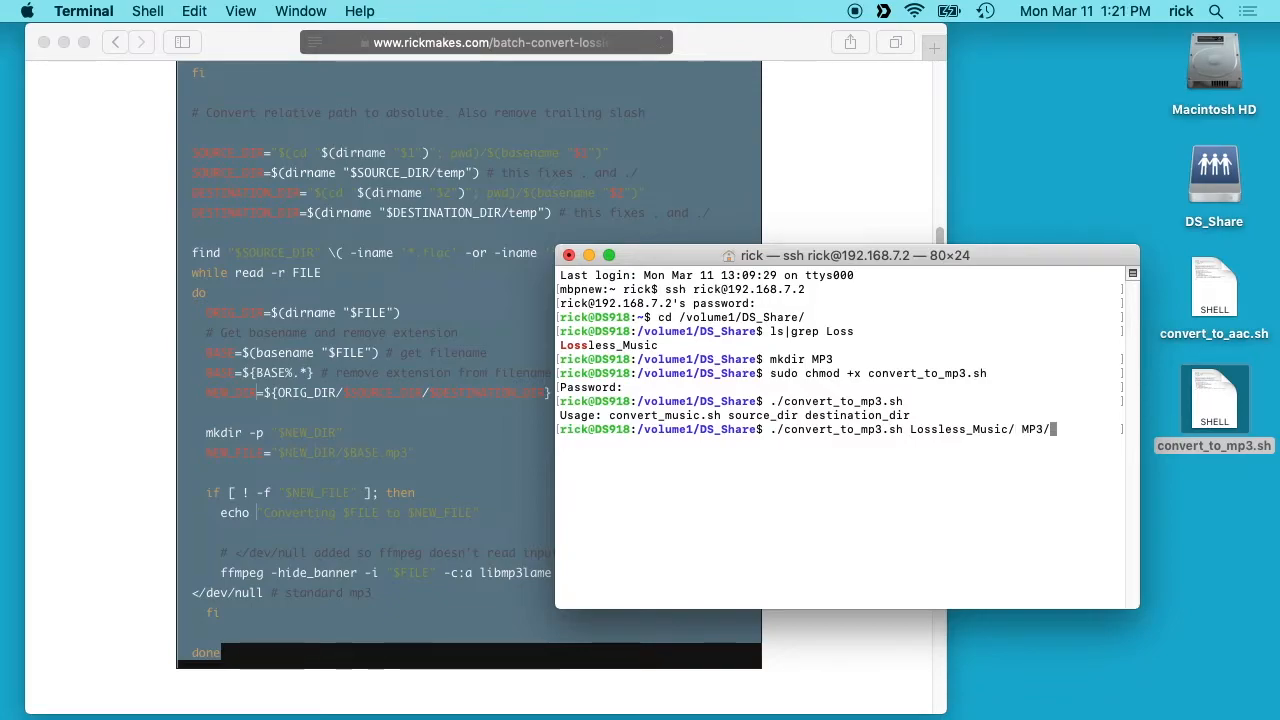
pyautogui.press('Return')
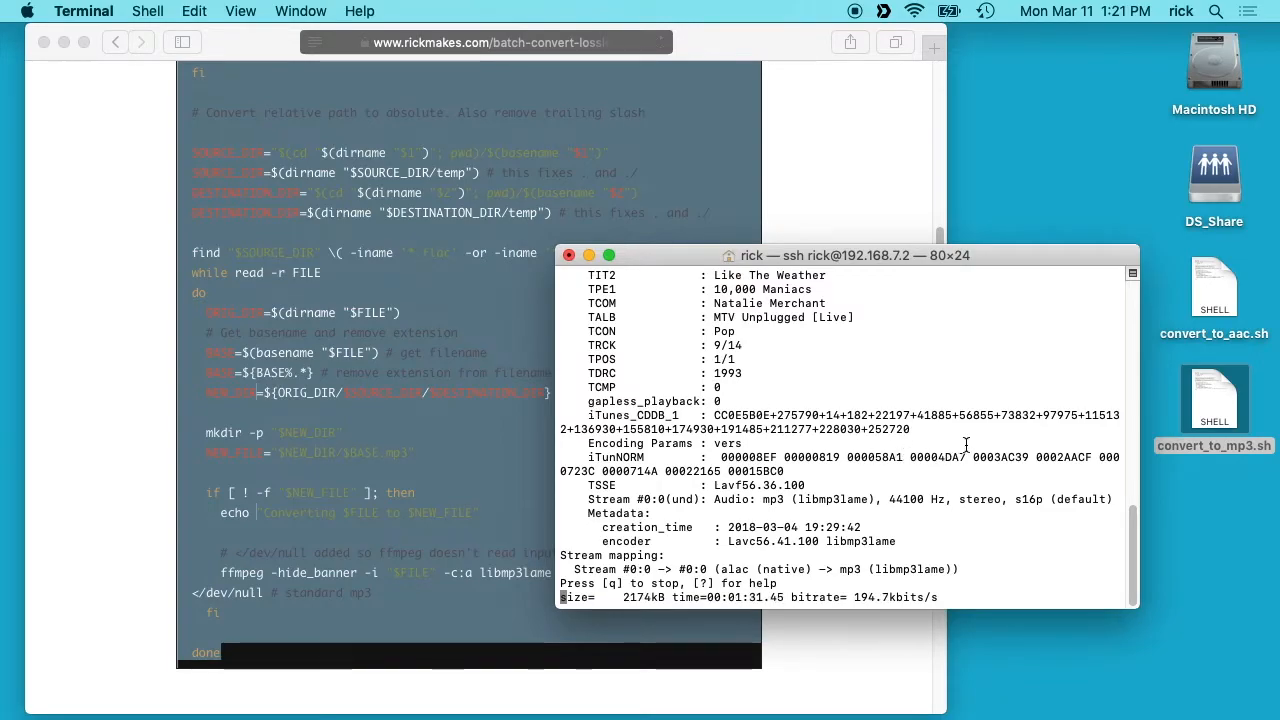
pyautogui.rightClick(1213, 400)
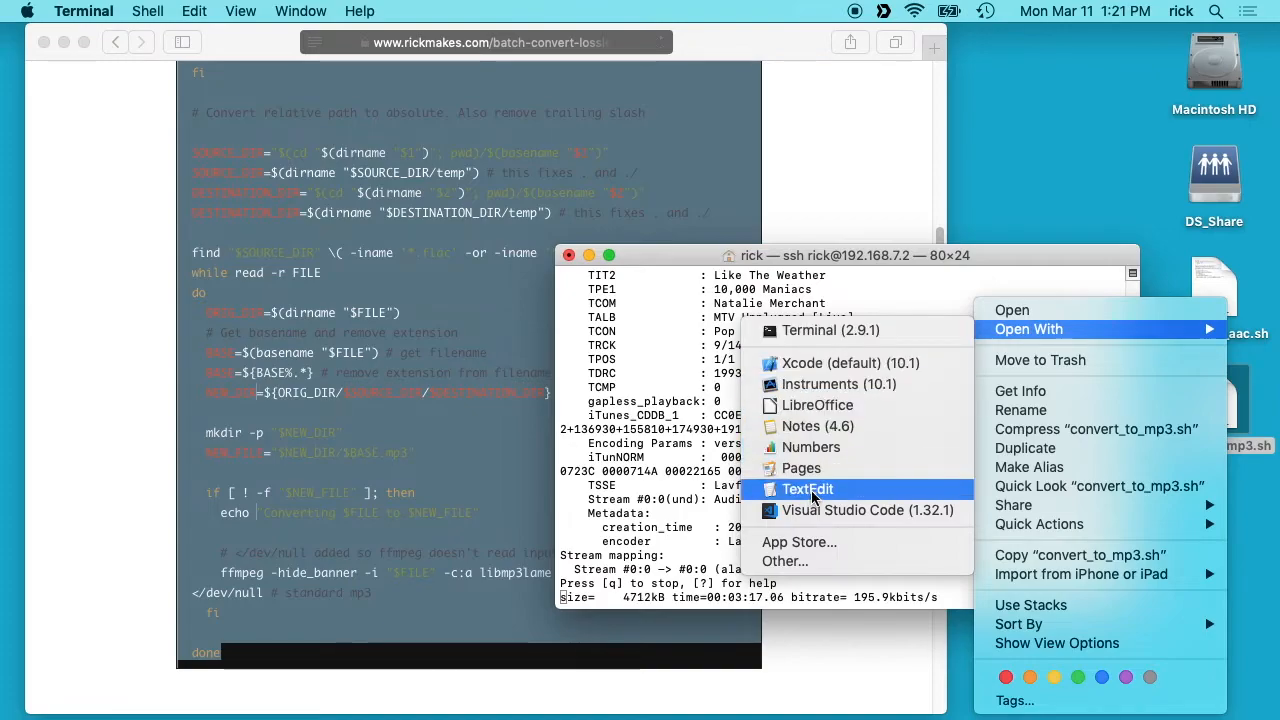
# Step: View convert_to_mp3.sh in TextEdit, highlighting the set -e and SOURCE_DIR/DESTINATION_DIR lines
pyautogui.click(807, 489)
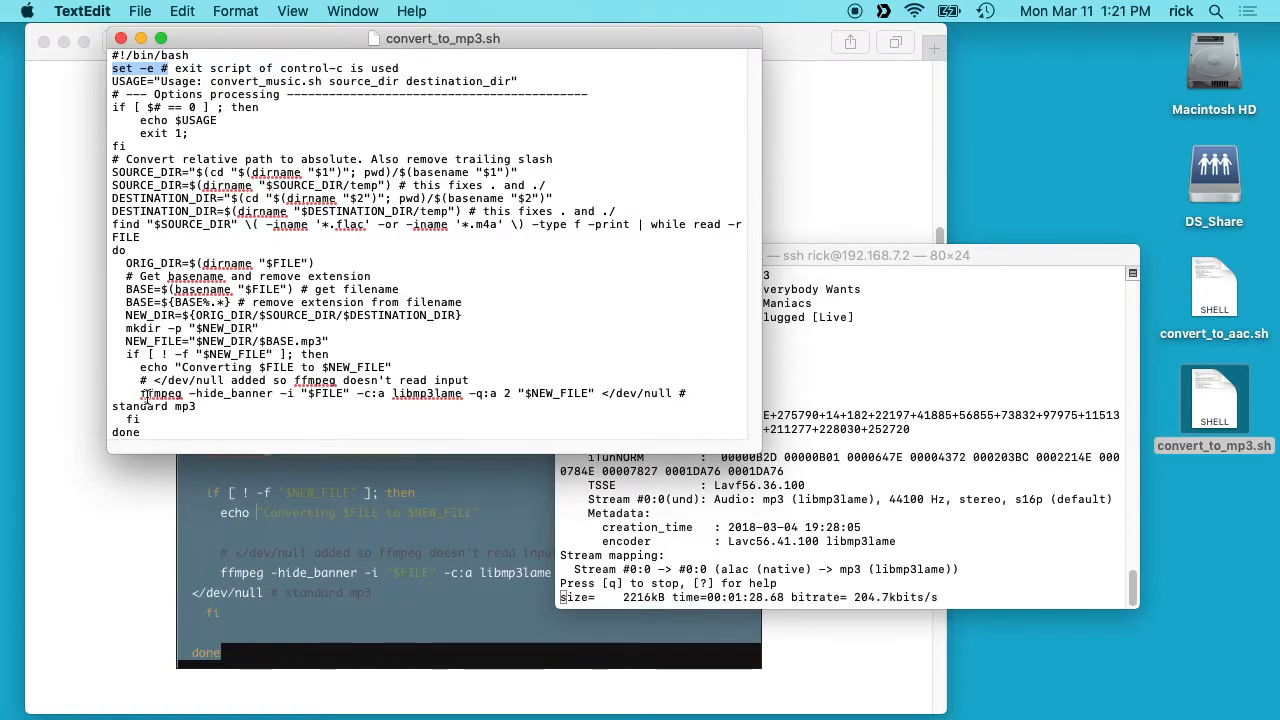
pyautogui.doubleClick(160, 393)
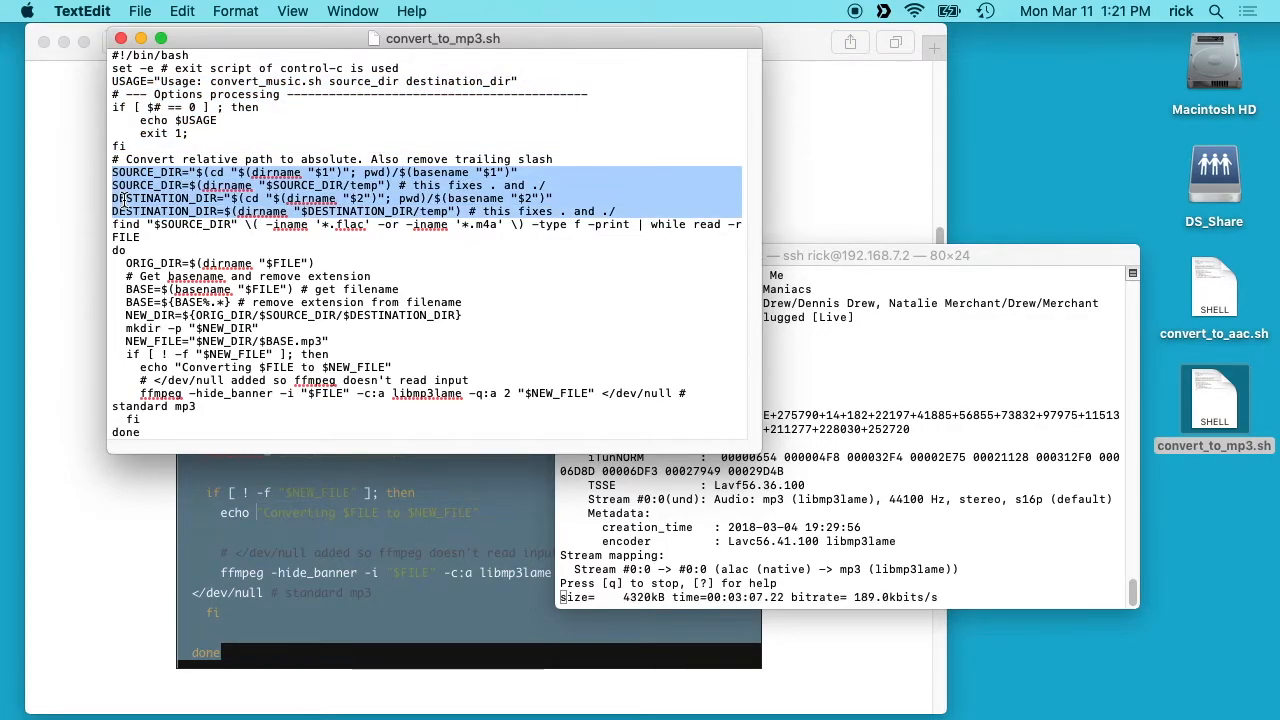
pyautogui.click(112, 224)
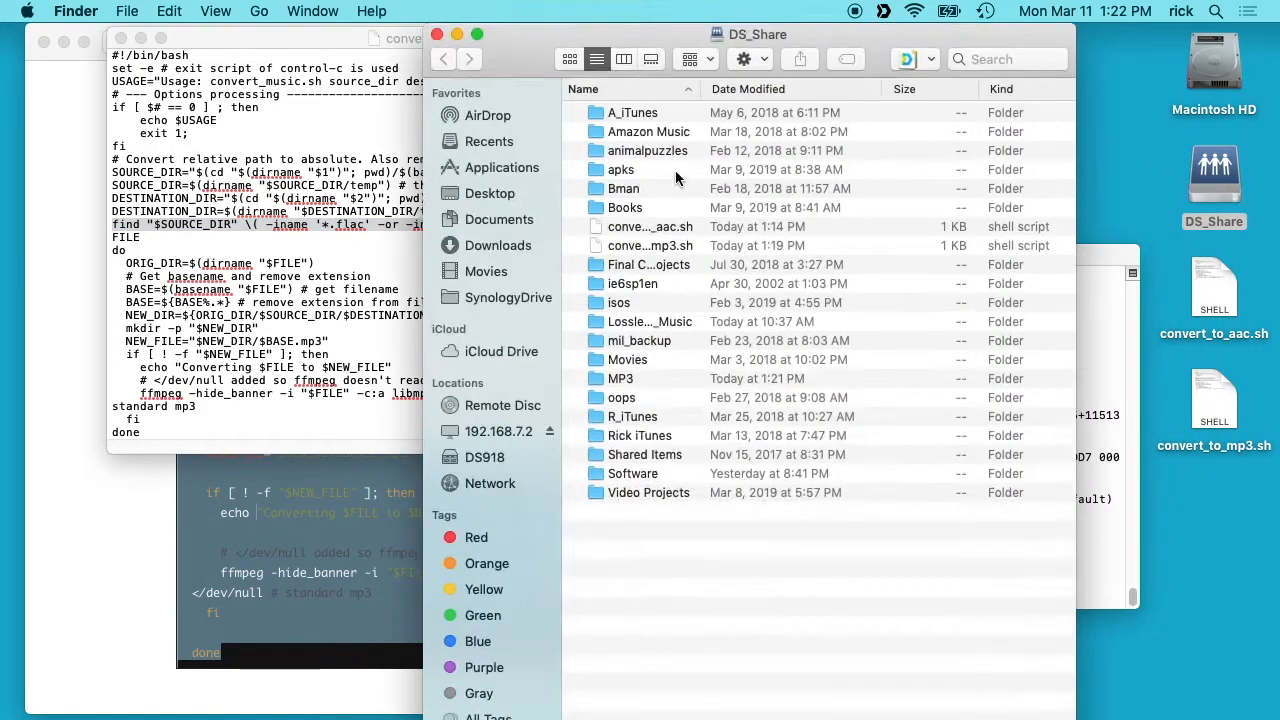
# Step: Open the MP3 folder and expand 10,000 Maniacs to its MTV Unplugged [Live] tracks
pyautogui.click(621, 378)
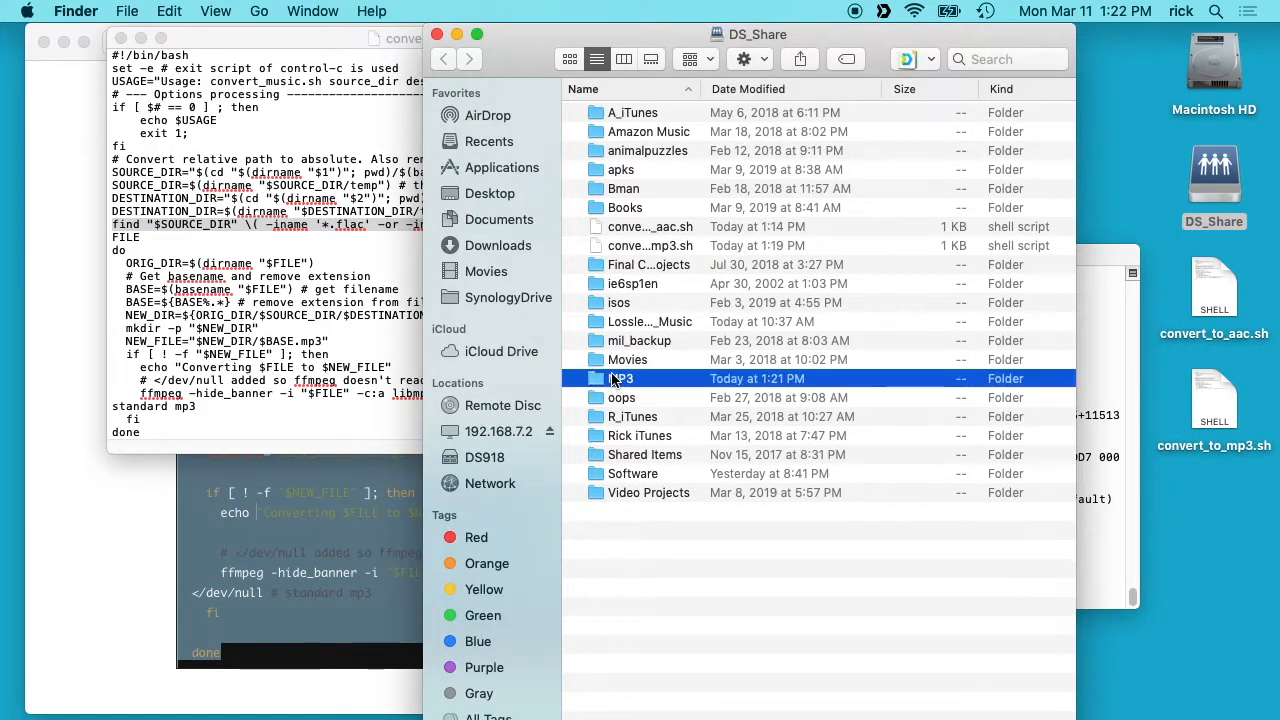
pyautogui.doubleClick(622, 378)
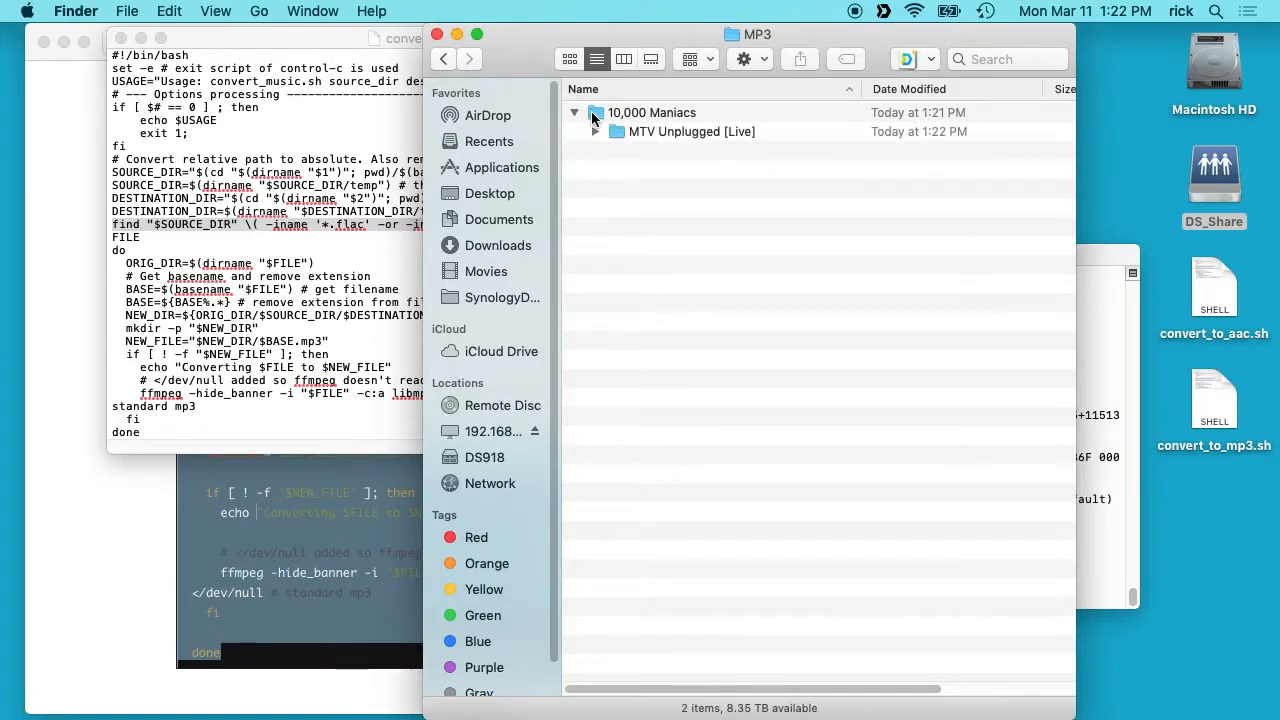
pyautogui.click(595, 131)
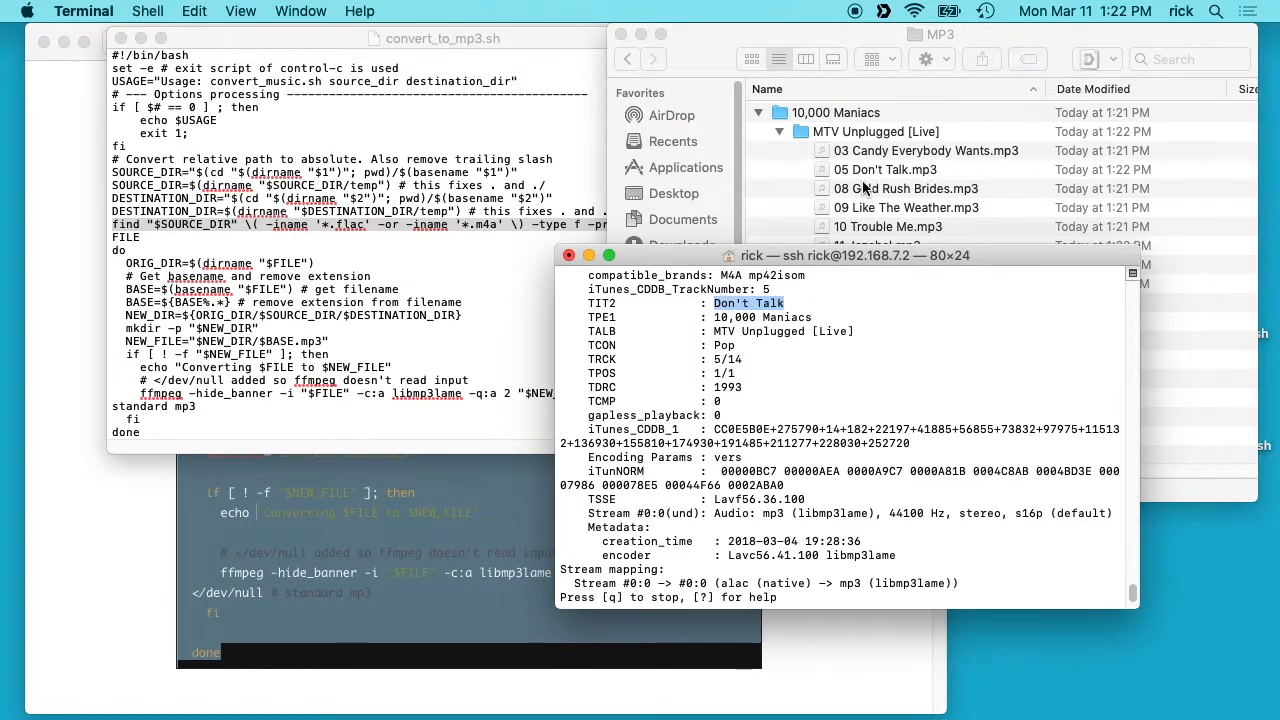
# Step: Select the partly converted 05 Don't Talk.mp3 and bring up its file actions
pyautogui.click(884, 169)
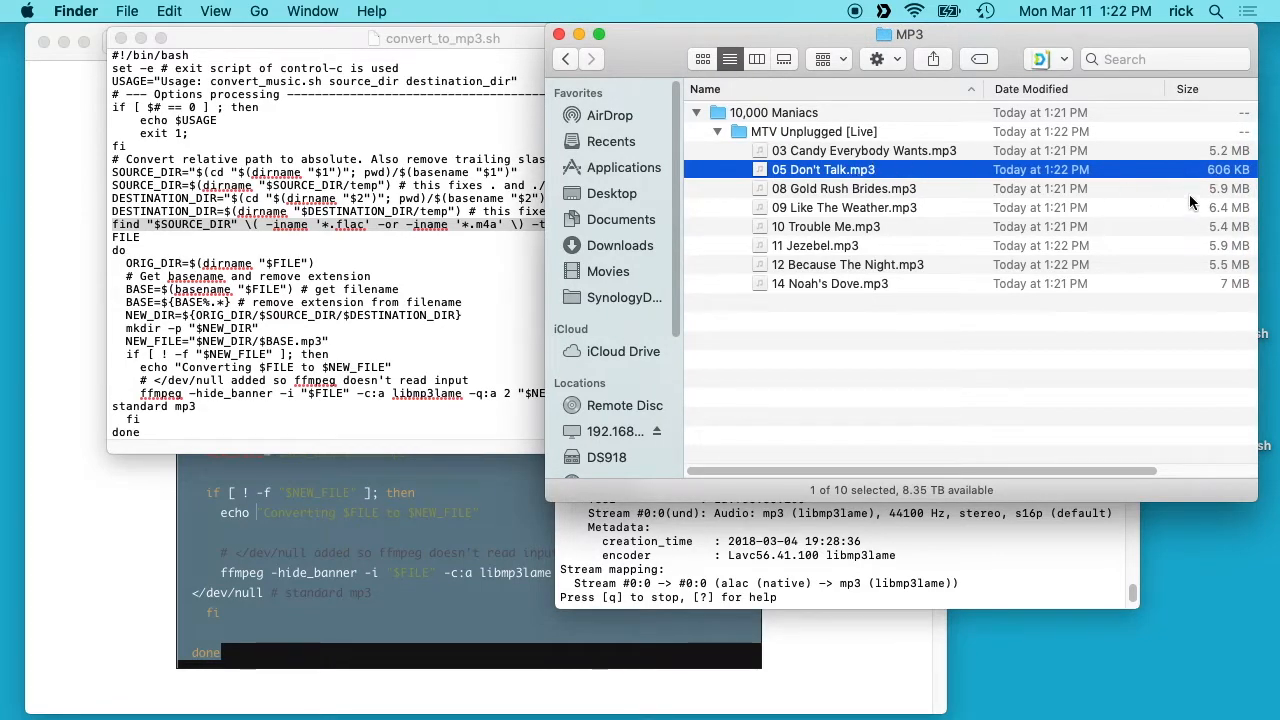
pyautogui.rightClick(823, 169)
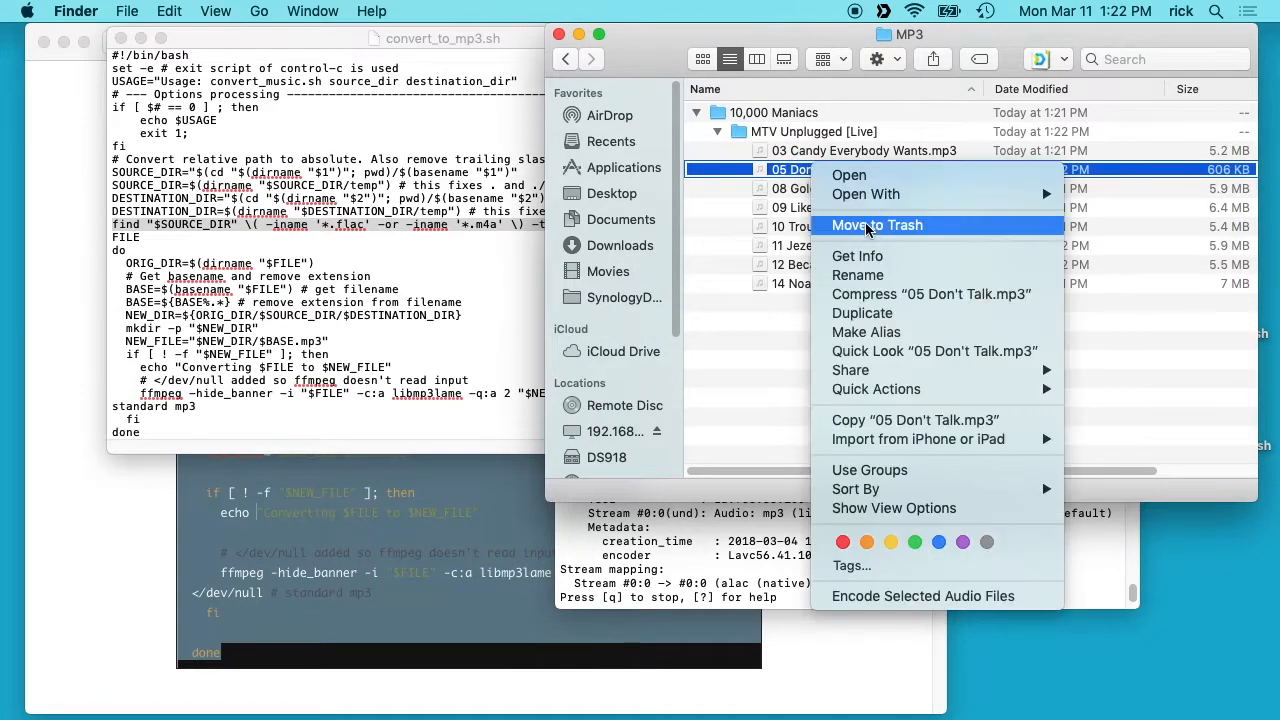